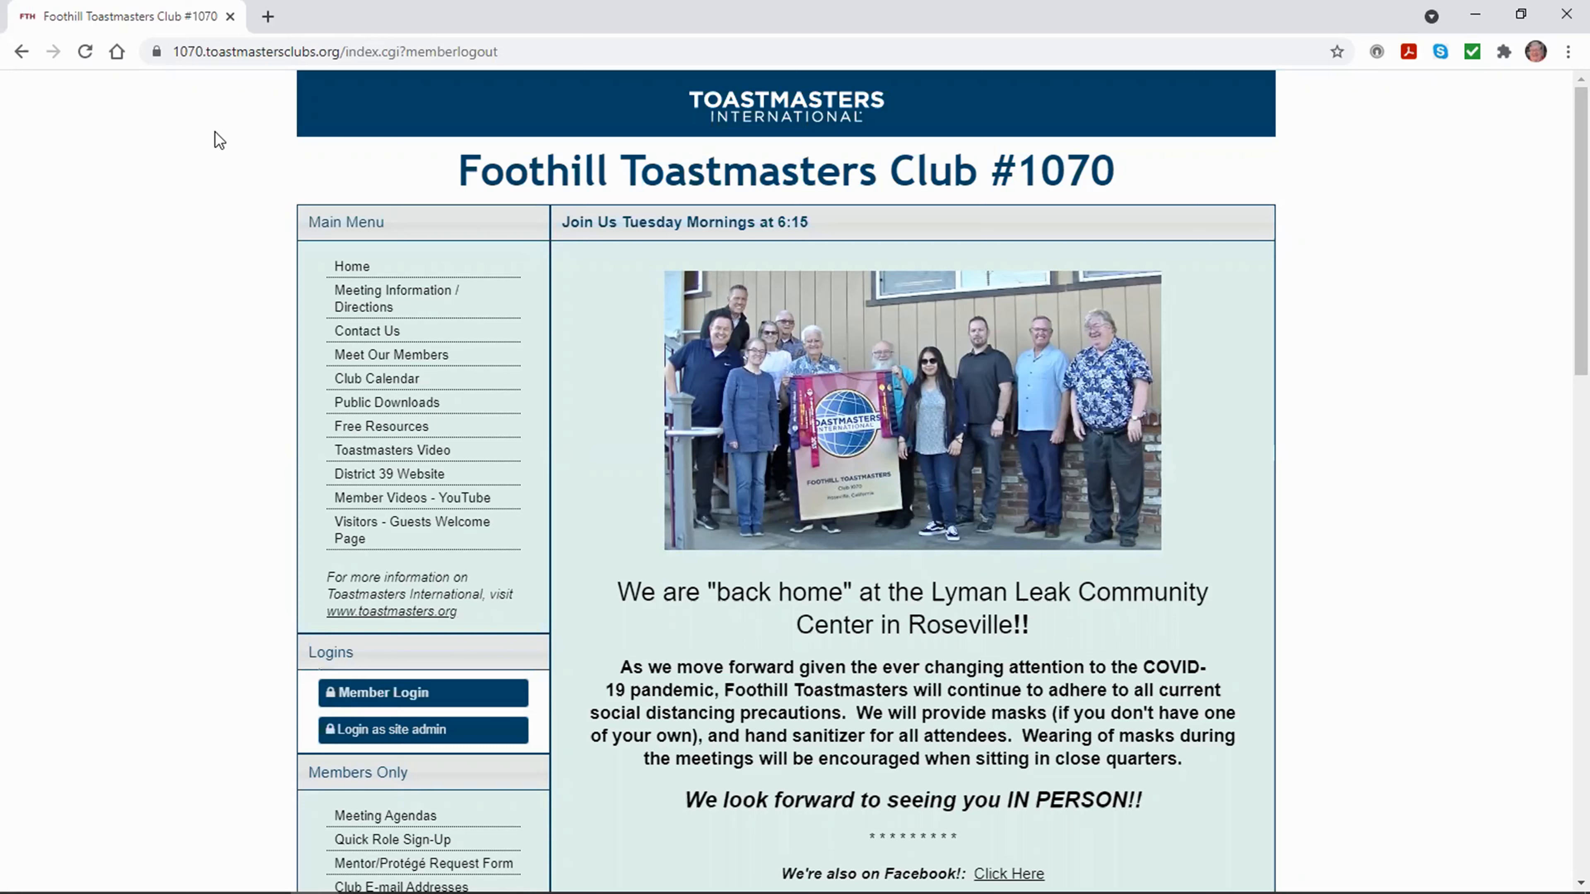
pyautogui.moveTo(207, 154)
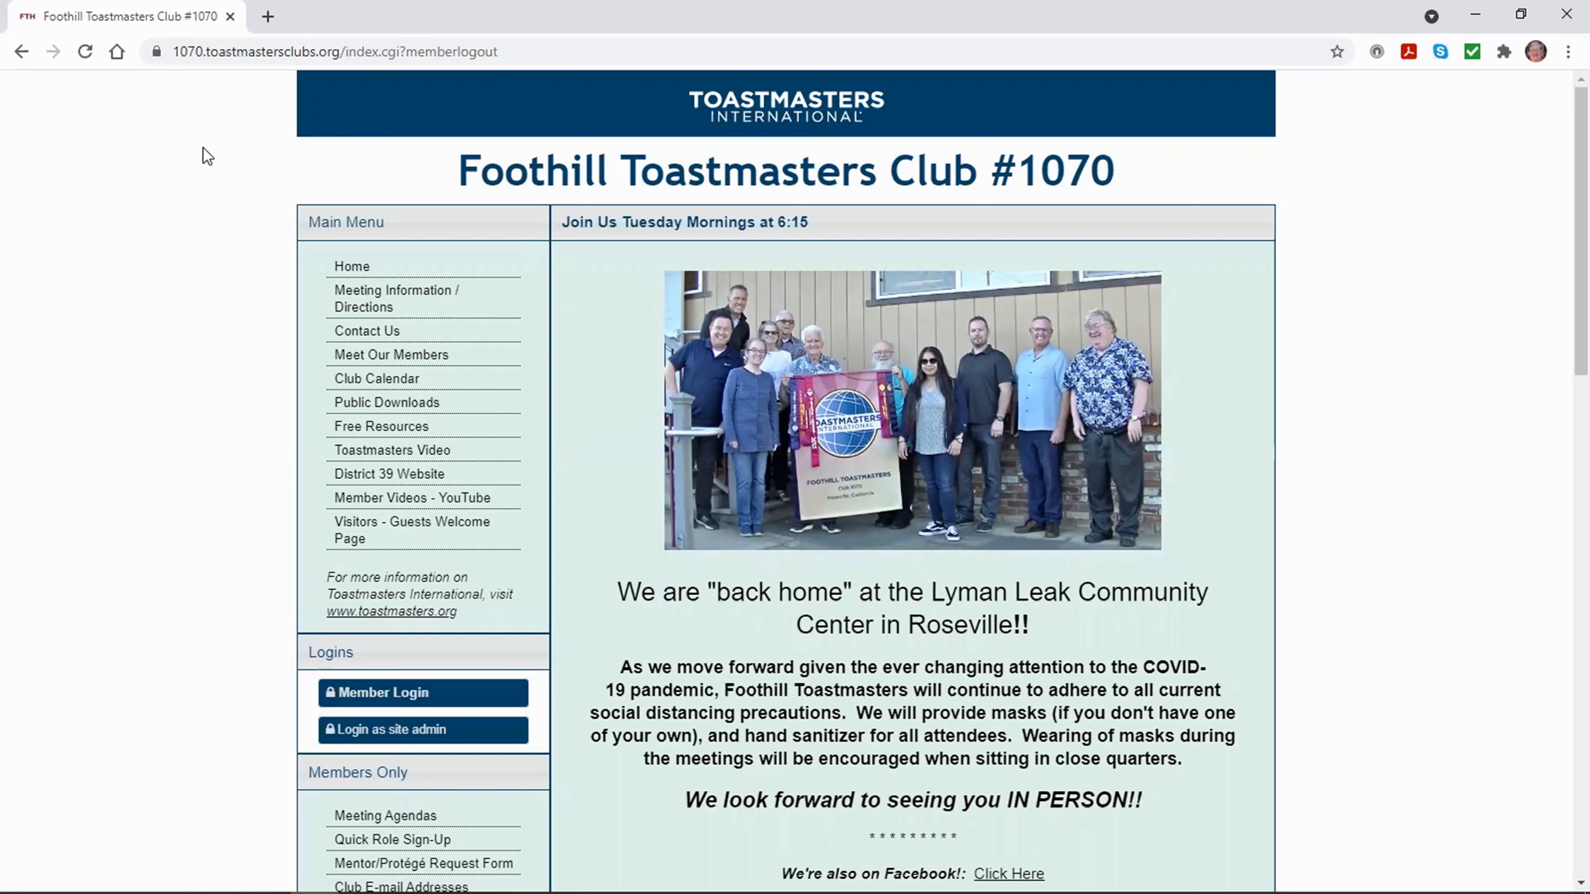
pyautogui.moveTo(199, 162)
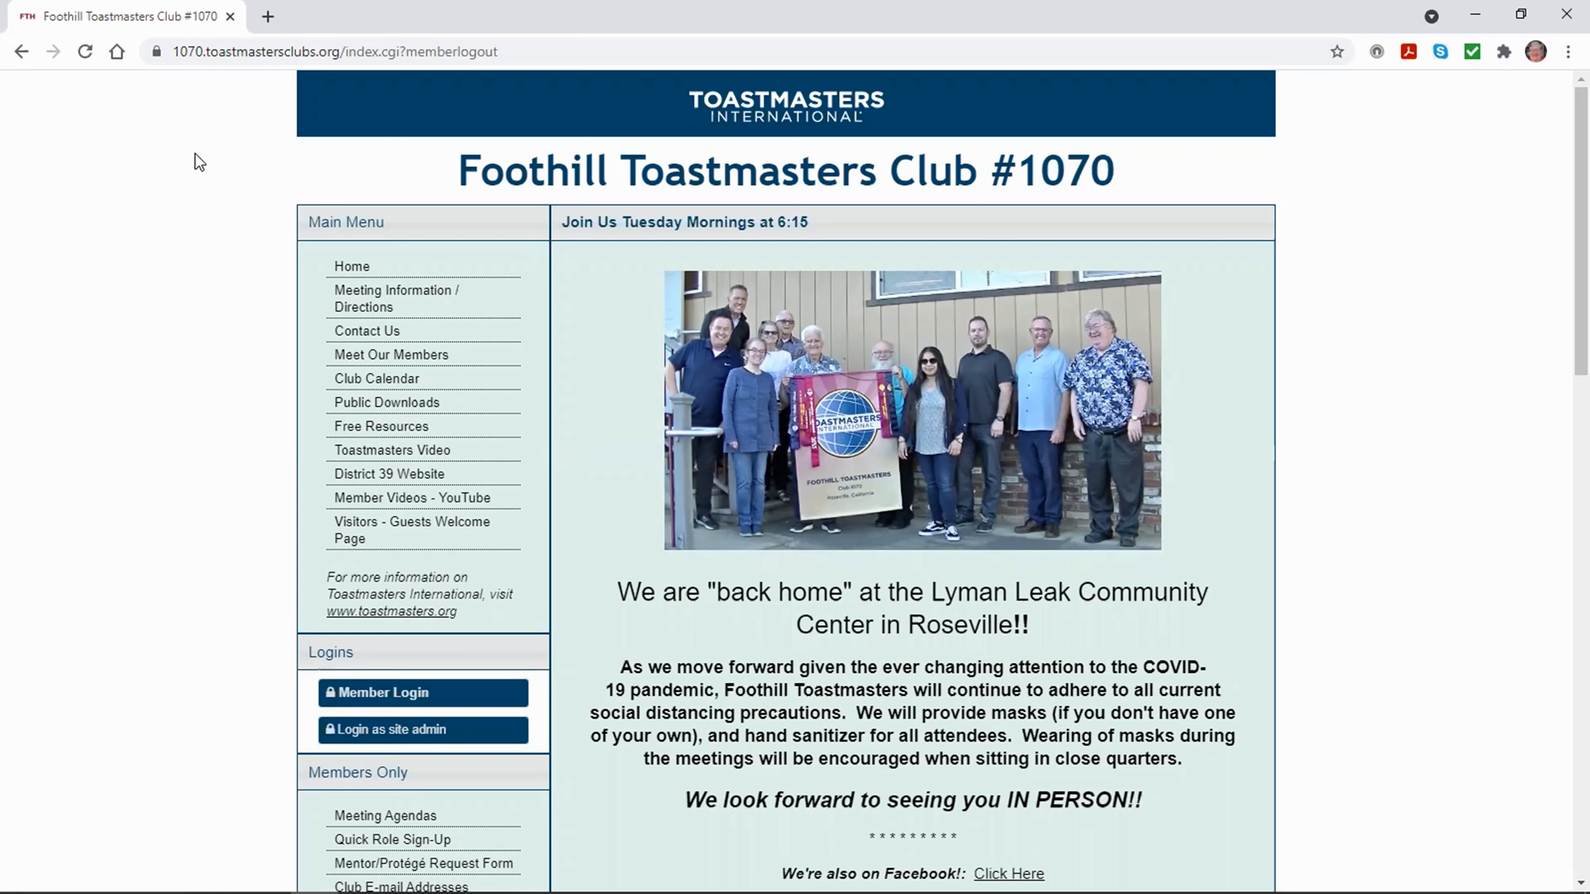
pyautogui.moveTo(423, 693)
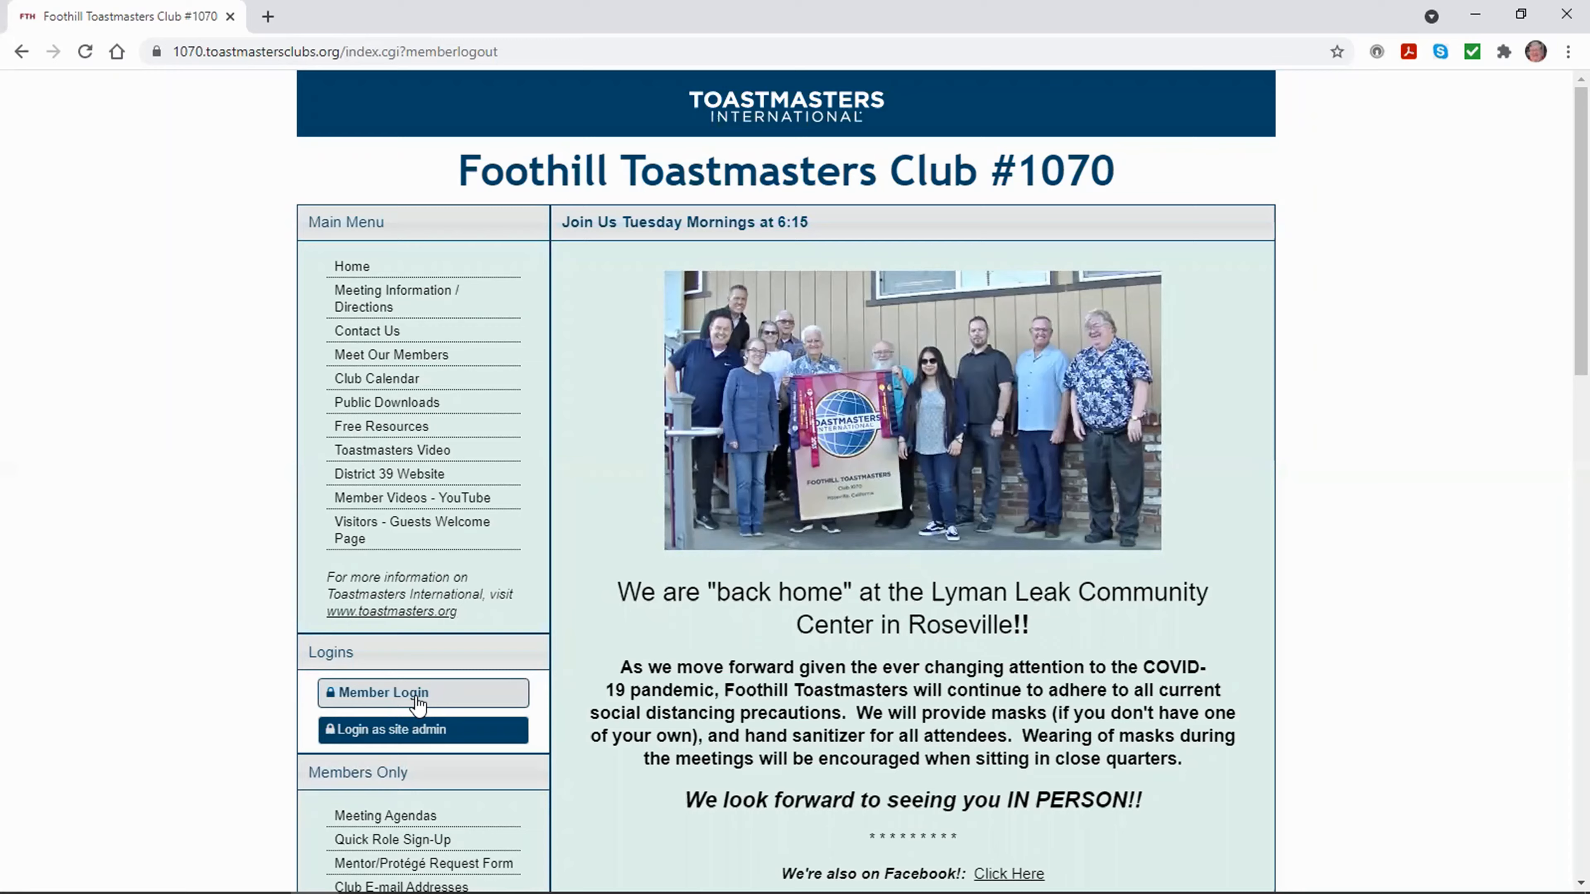
pyautogui.click(423, 692)
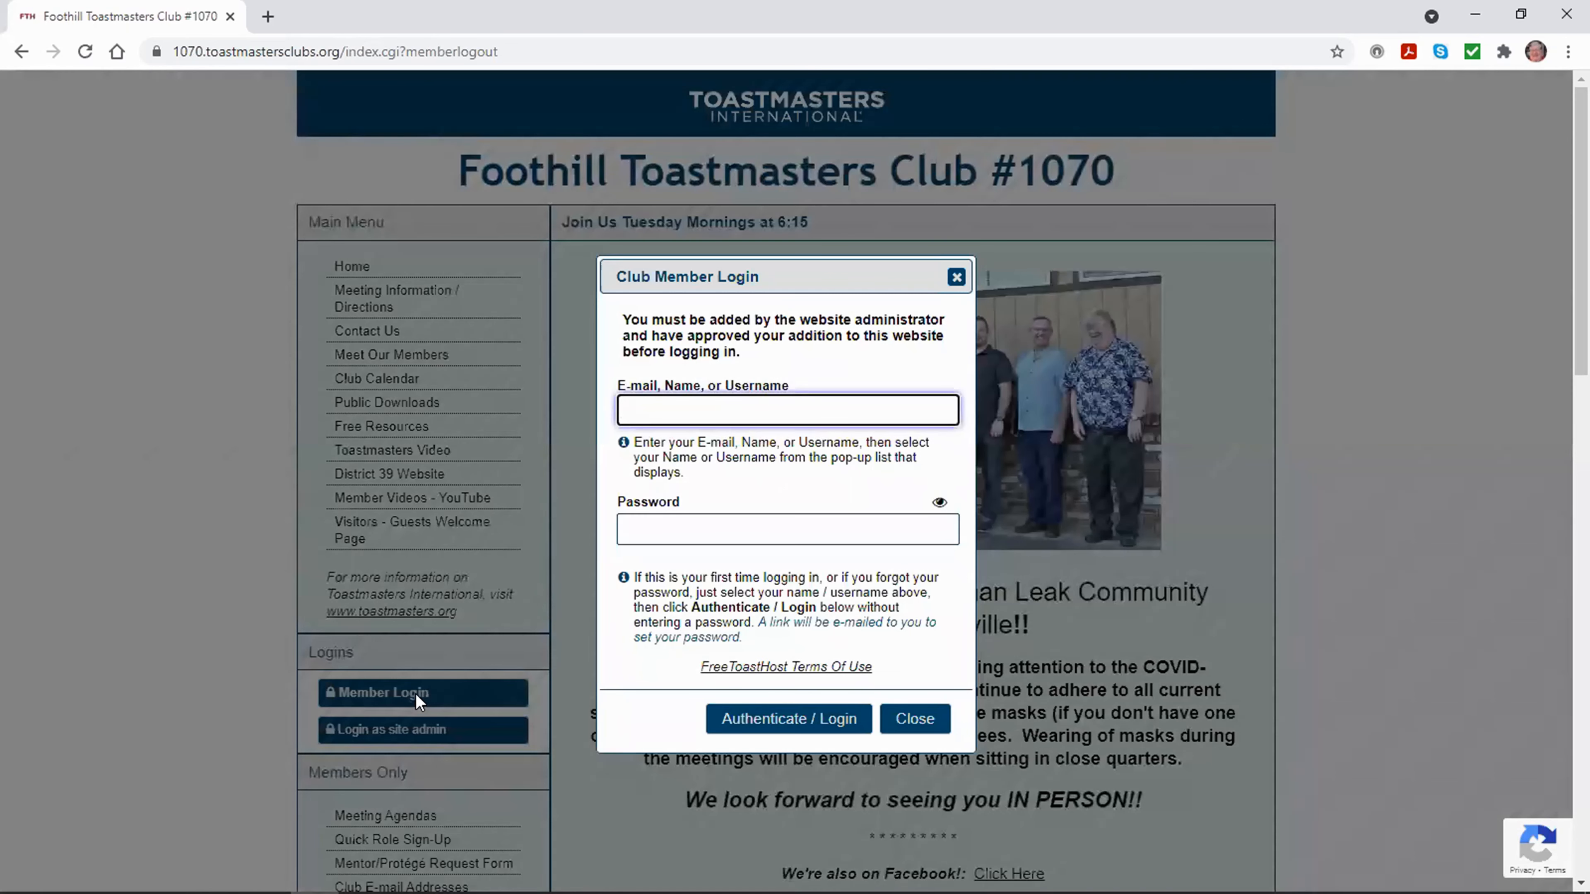
pyautogui.click(786, 410)
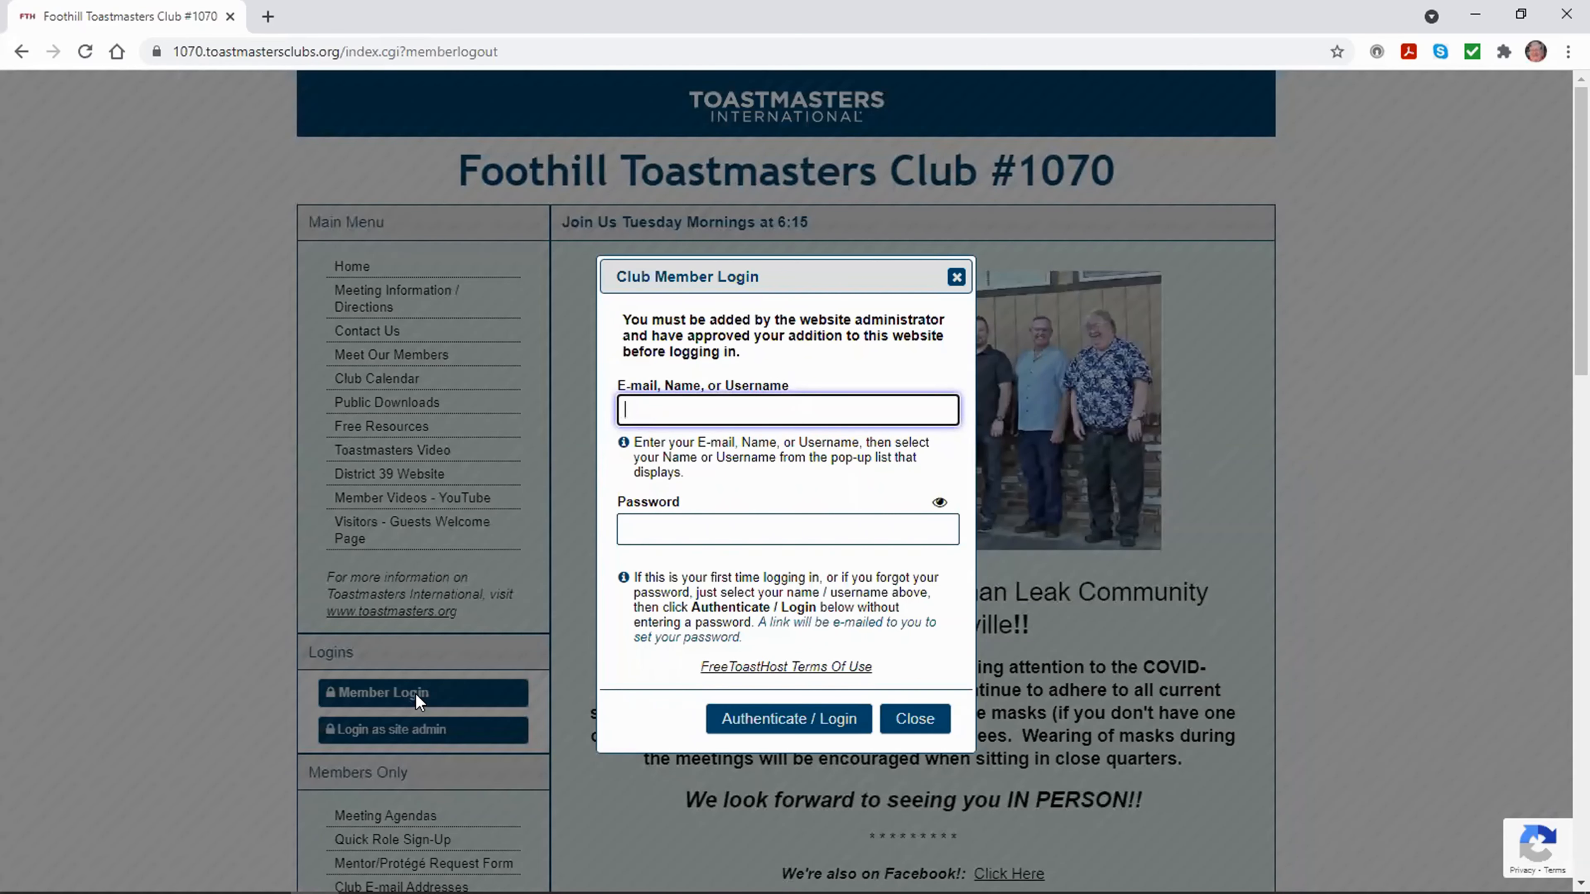
pyautogui.write('David Meigel, DTM')
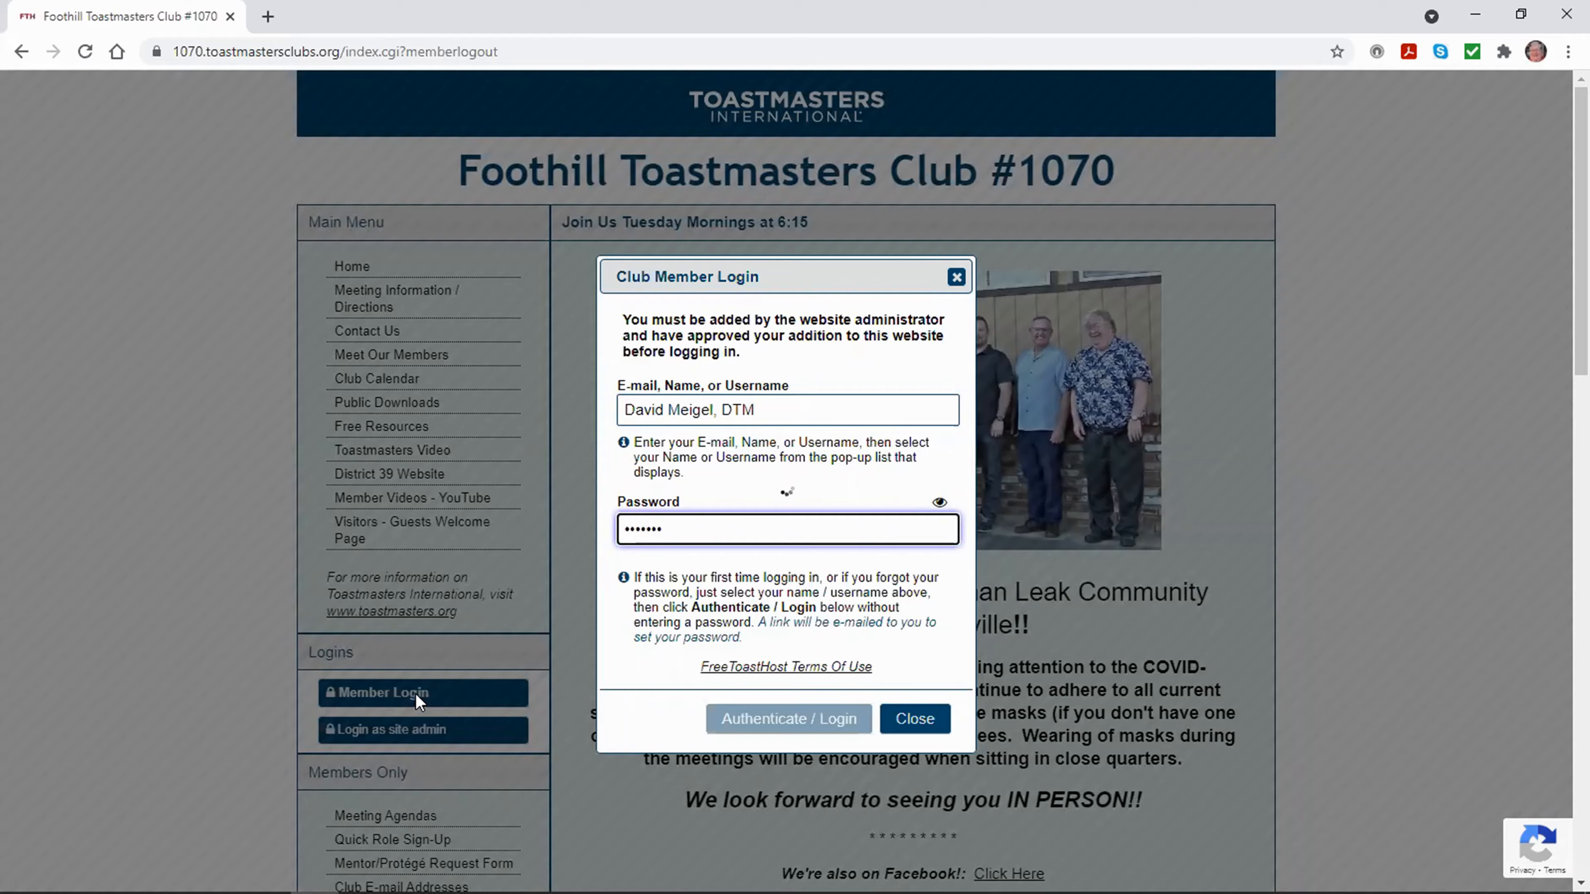
pyautogui.click(788, 717)
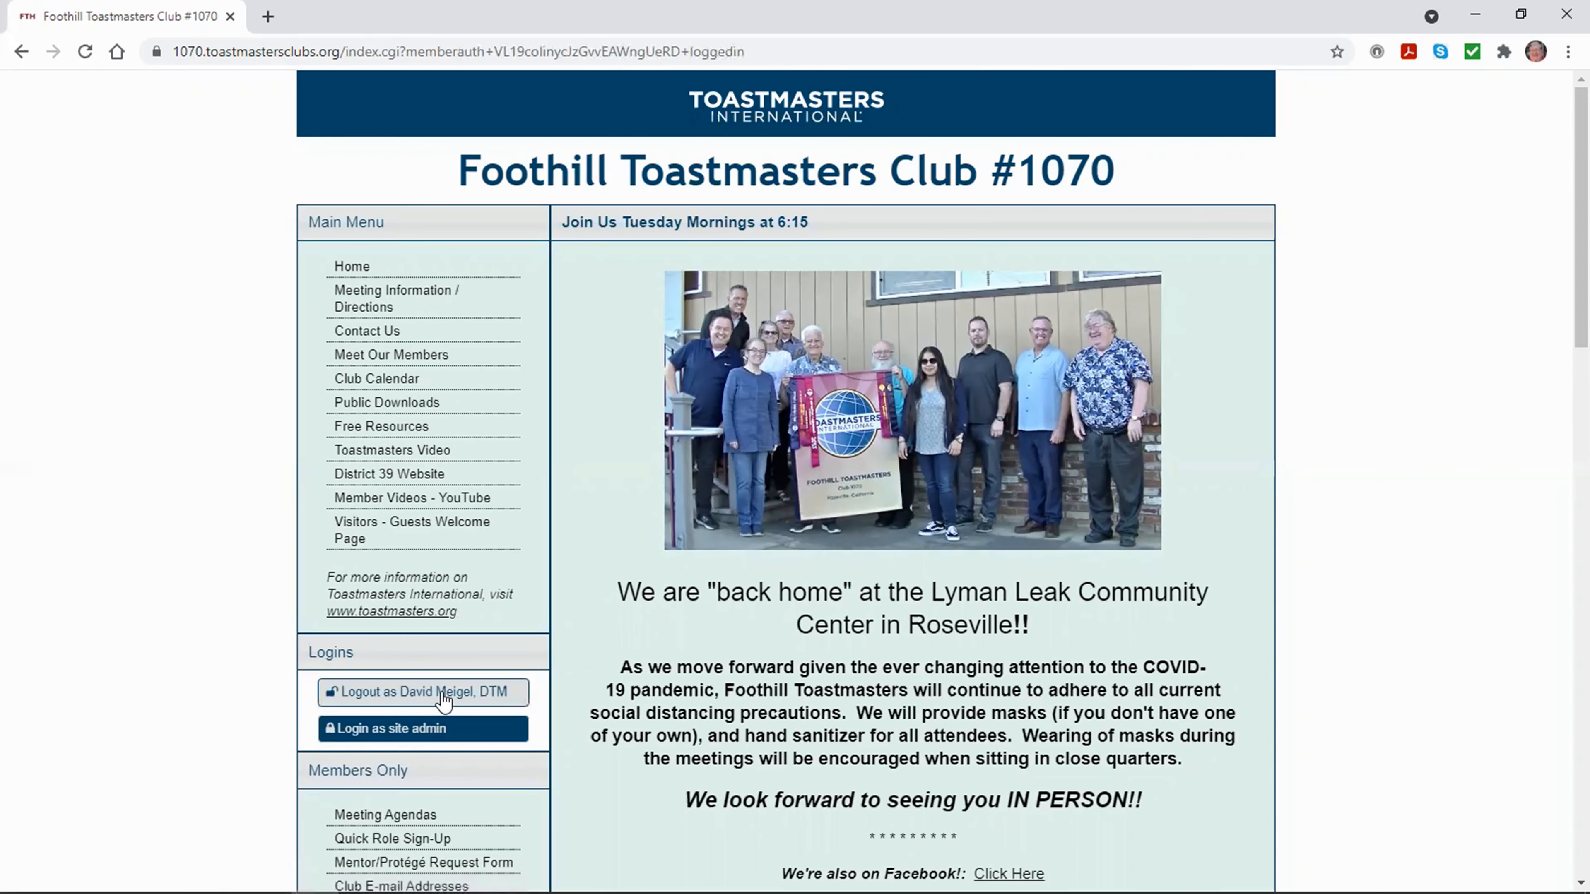
pyautogui.scroll(-3)
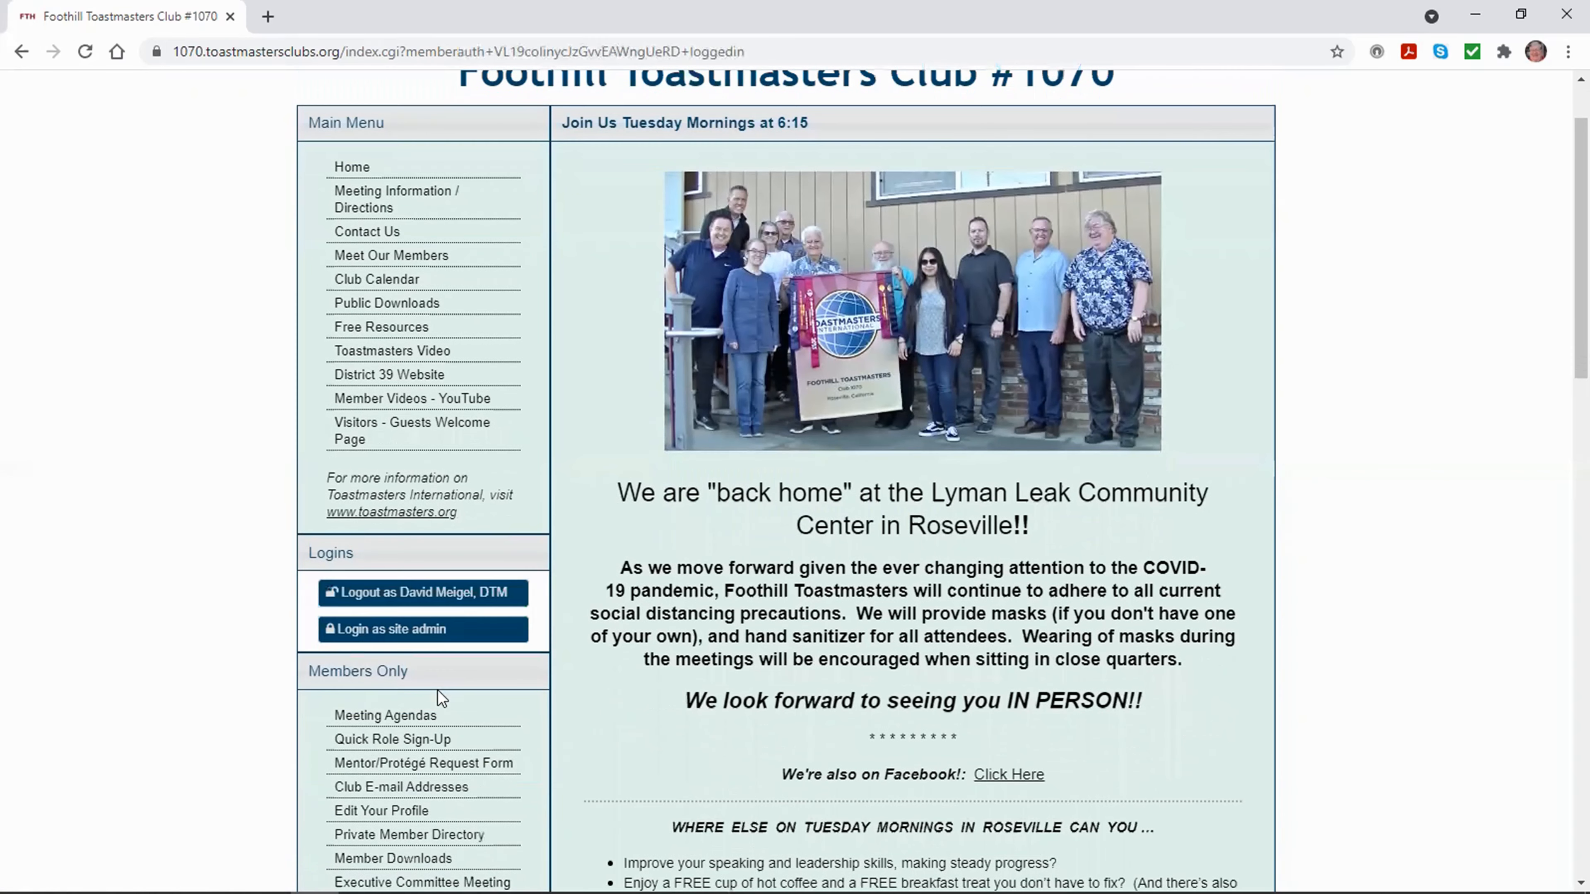
pyautogui.moveTo(405, 725)
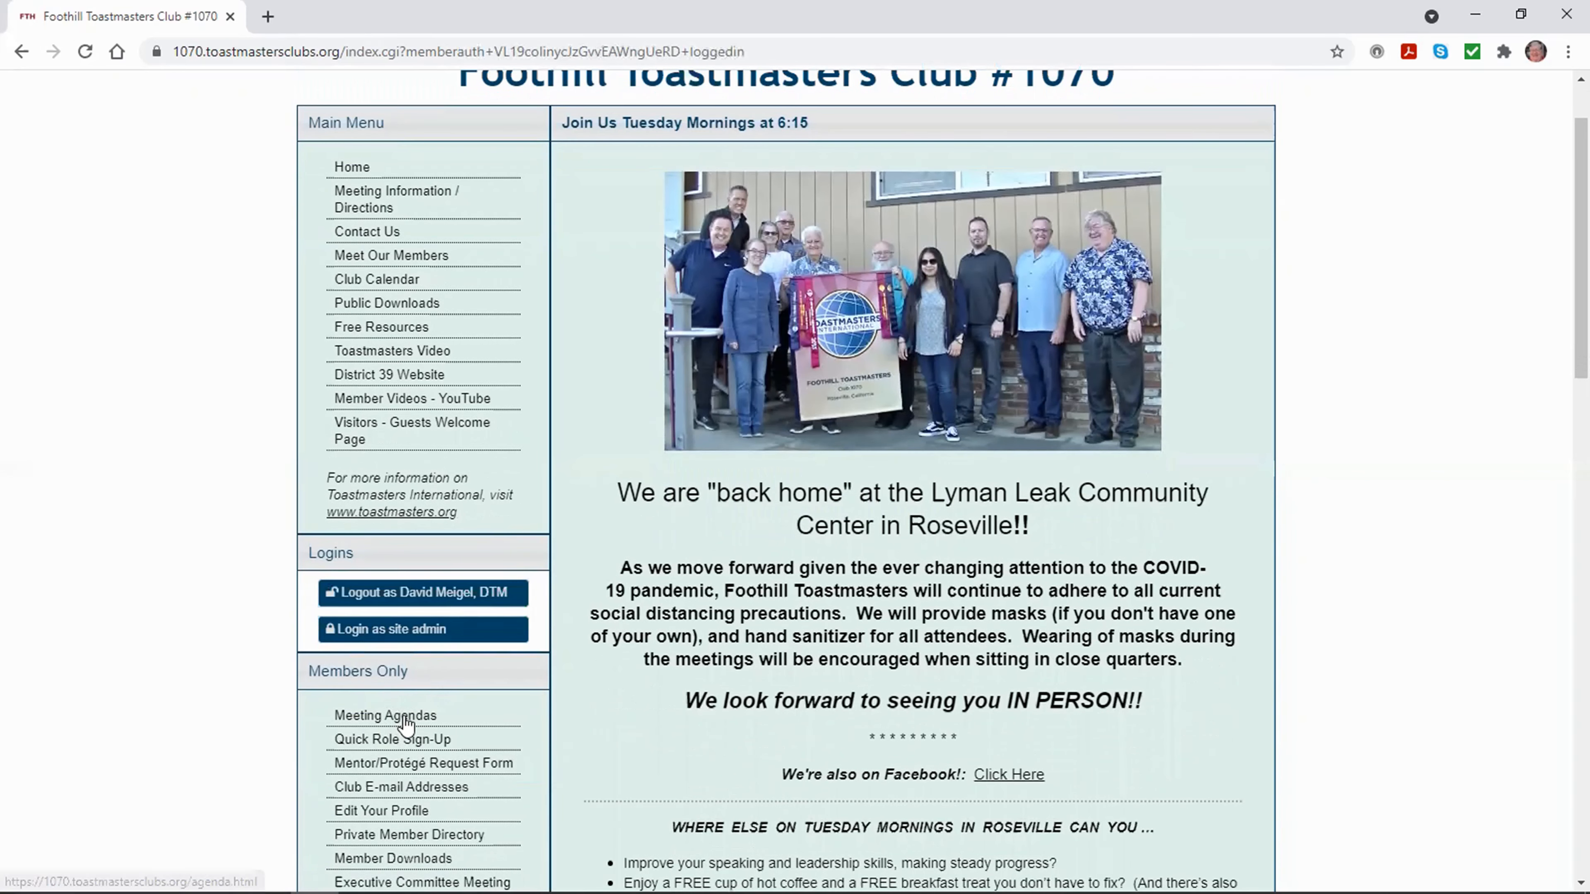
pyautogui.click(384, 714)
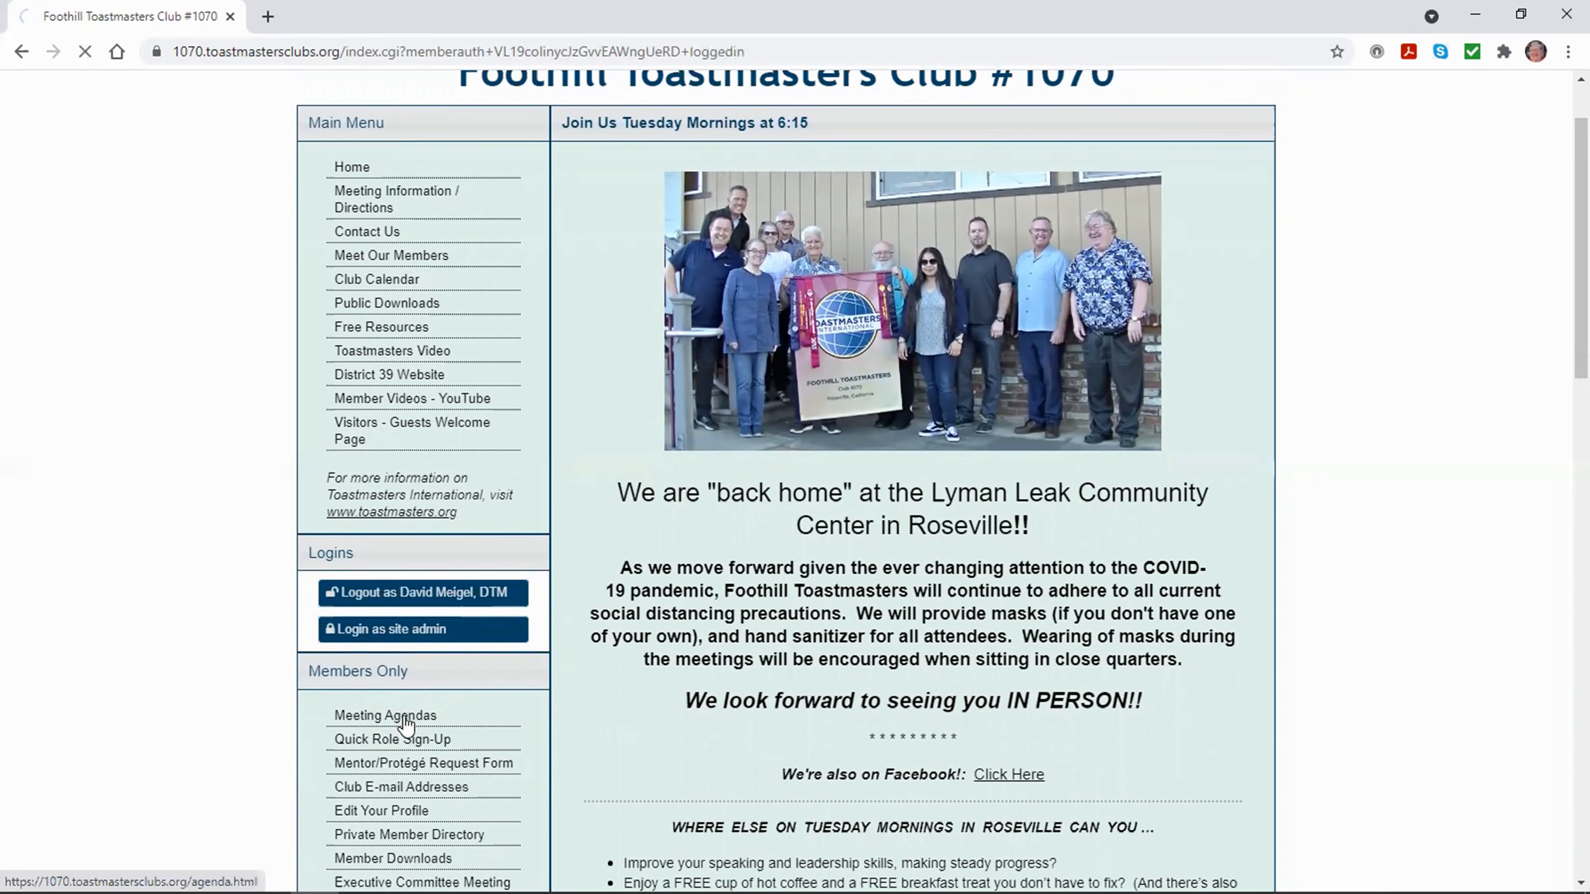
pyautogui.click(385, 715)
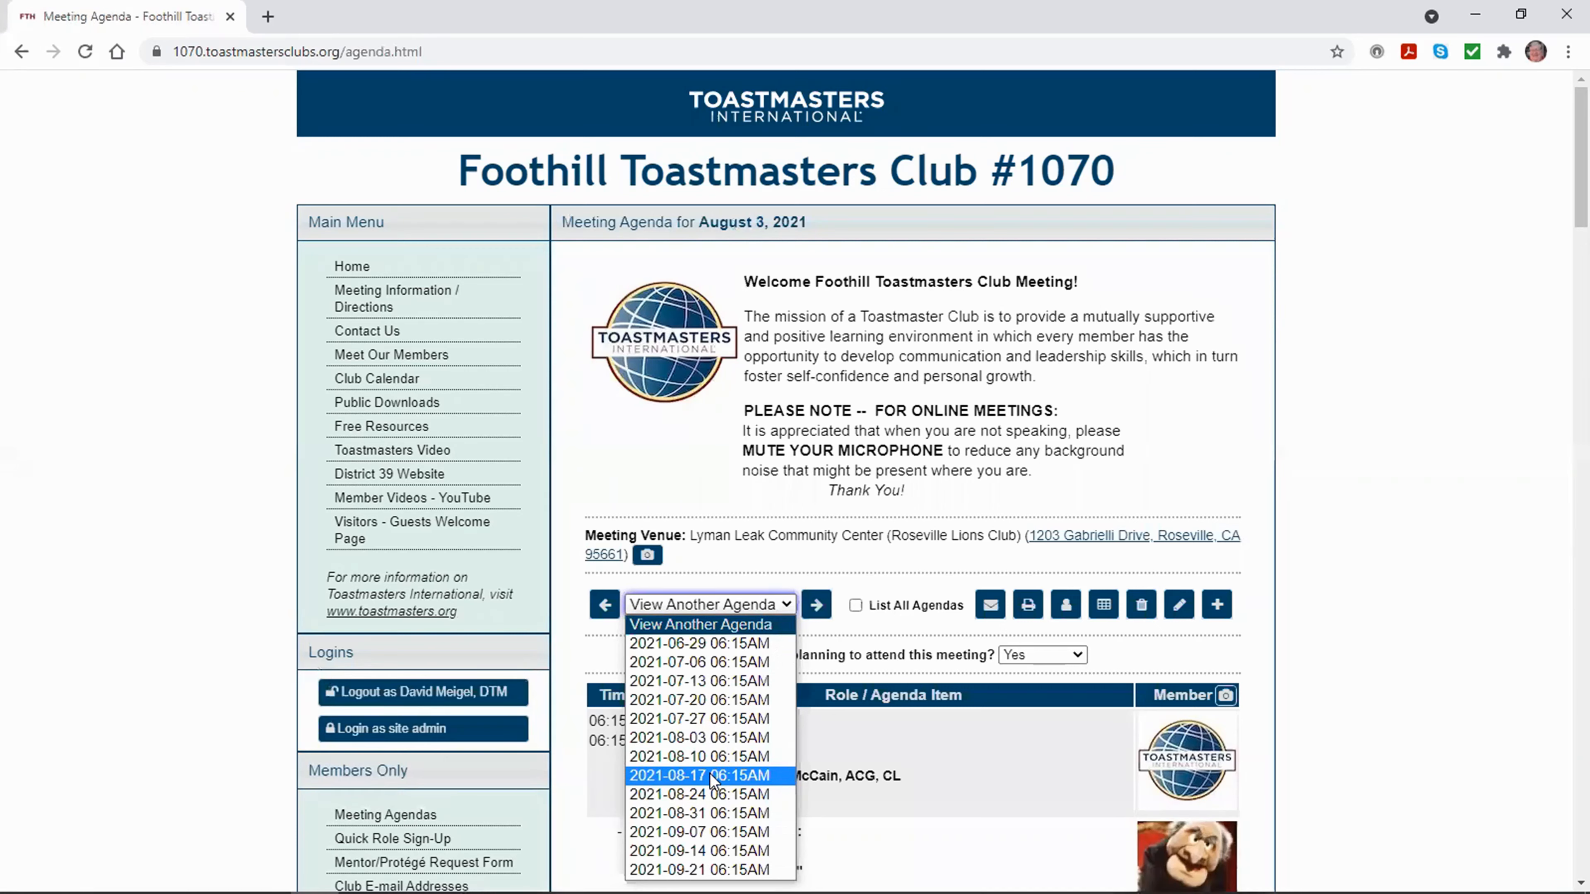
pyautogui.click(700, 776)
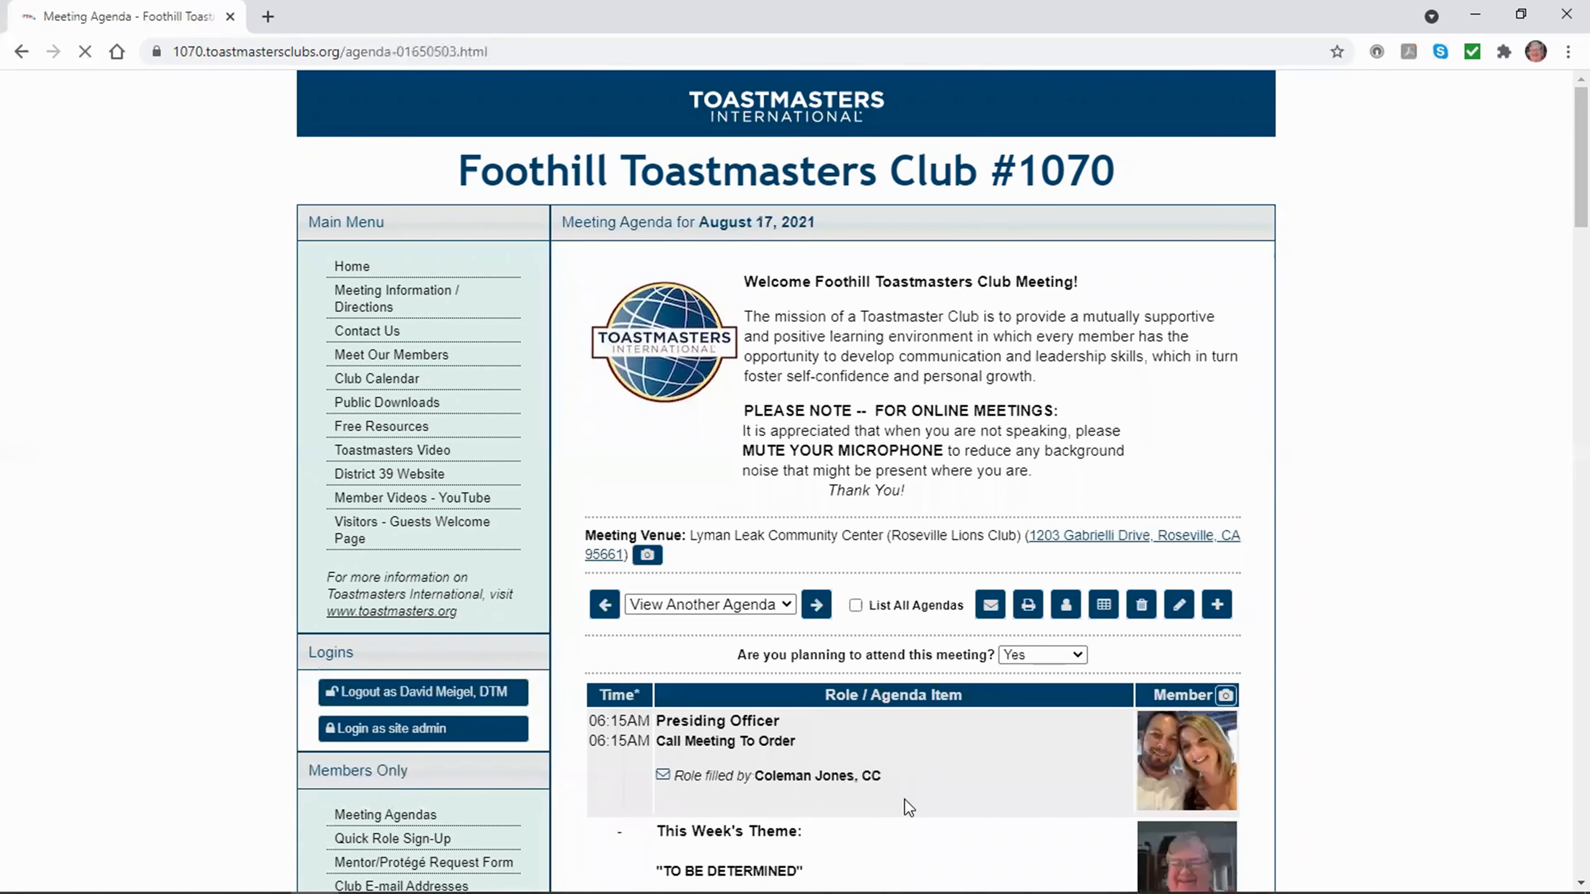
pyautogui.scroll(-3)
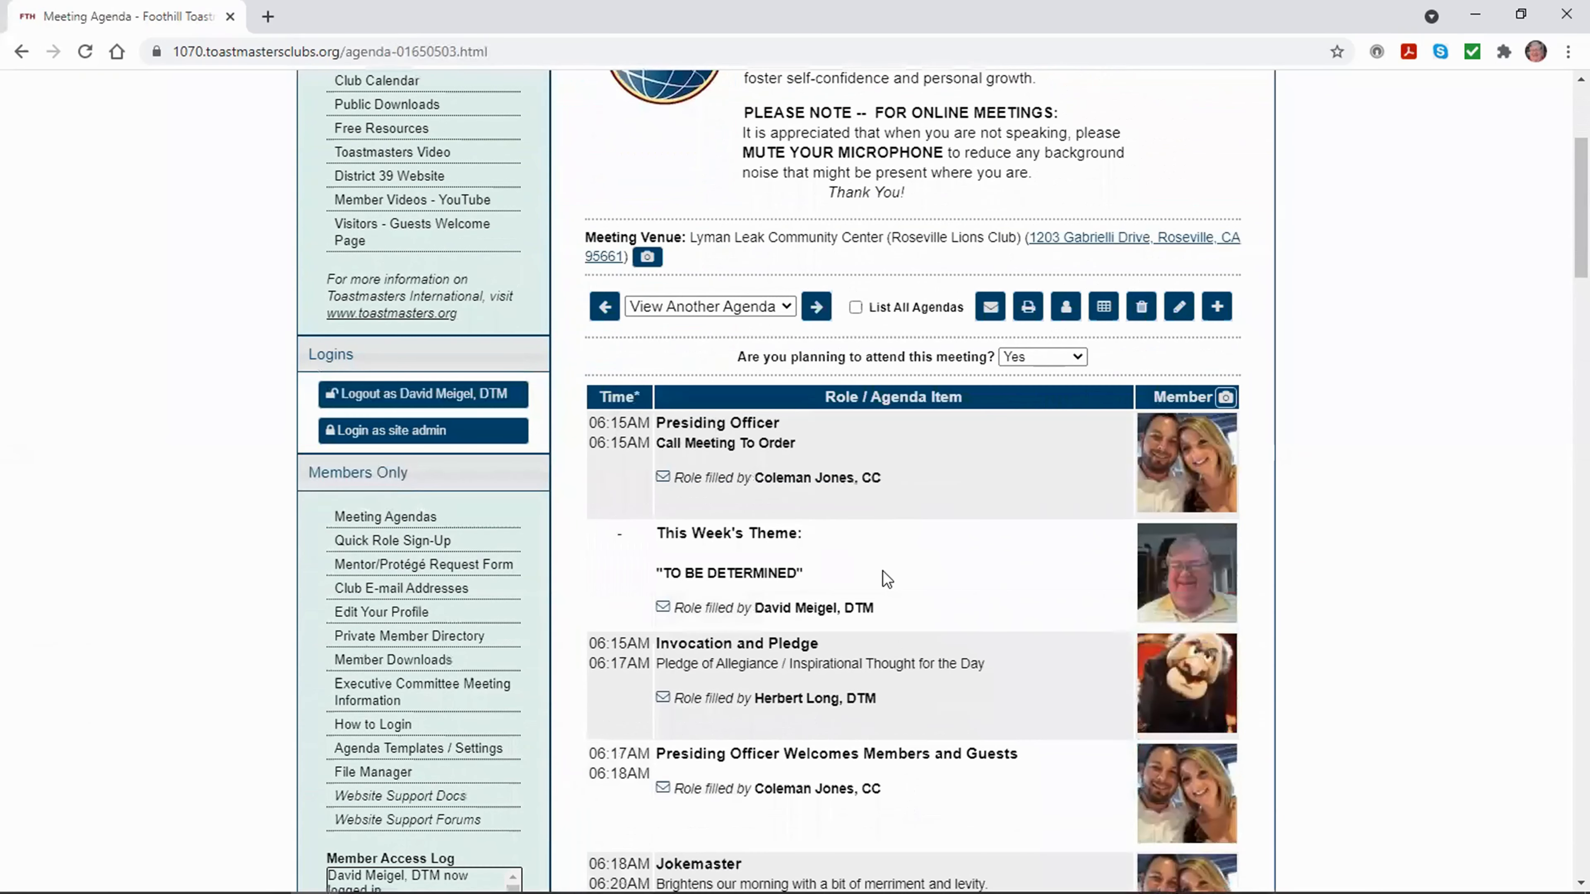
pyautogui.moveTo(819, 555)
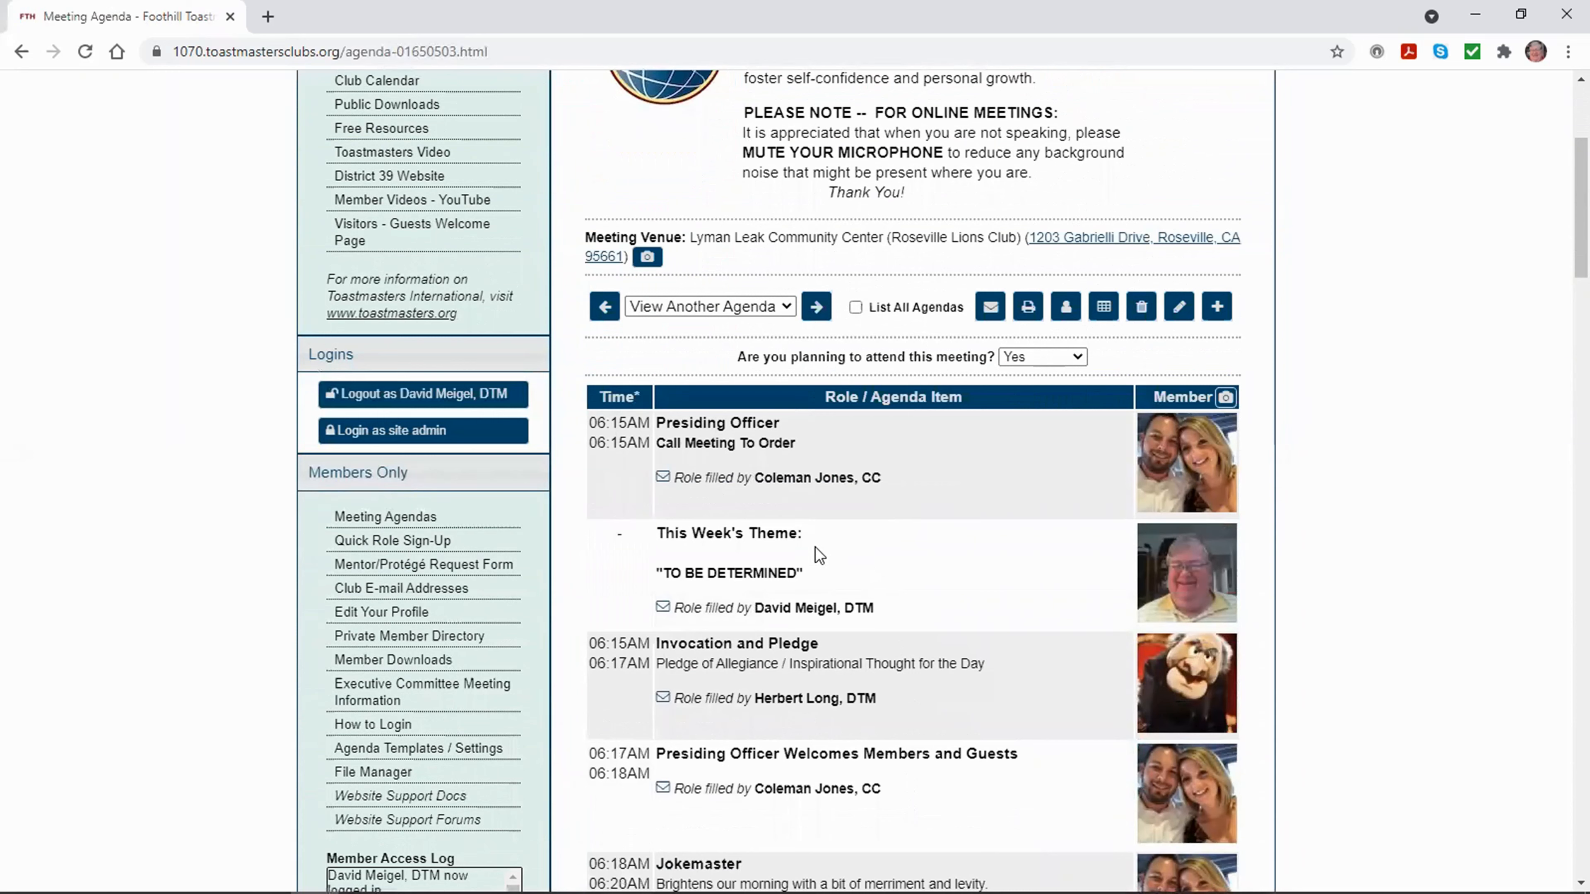
pyautogui.moveTo(730, 578)
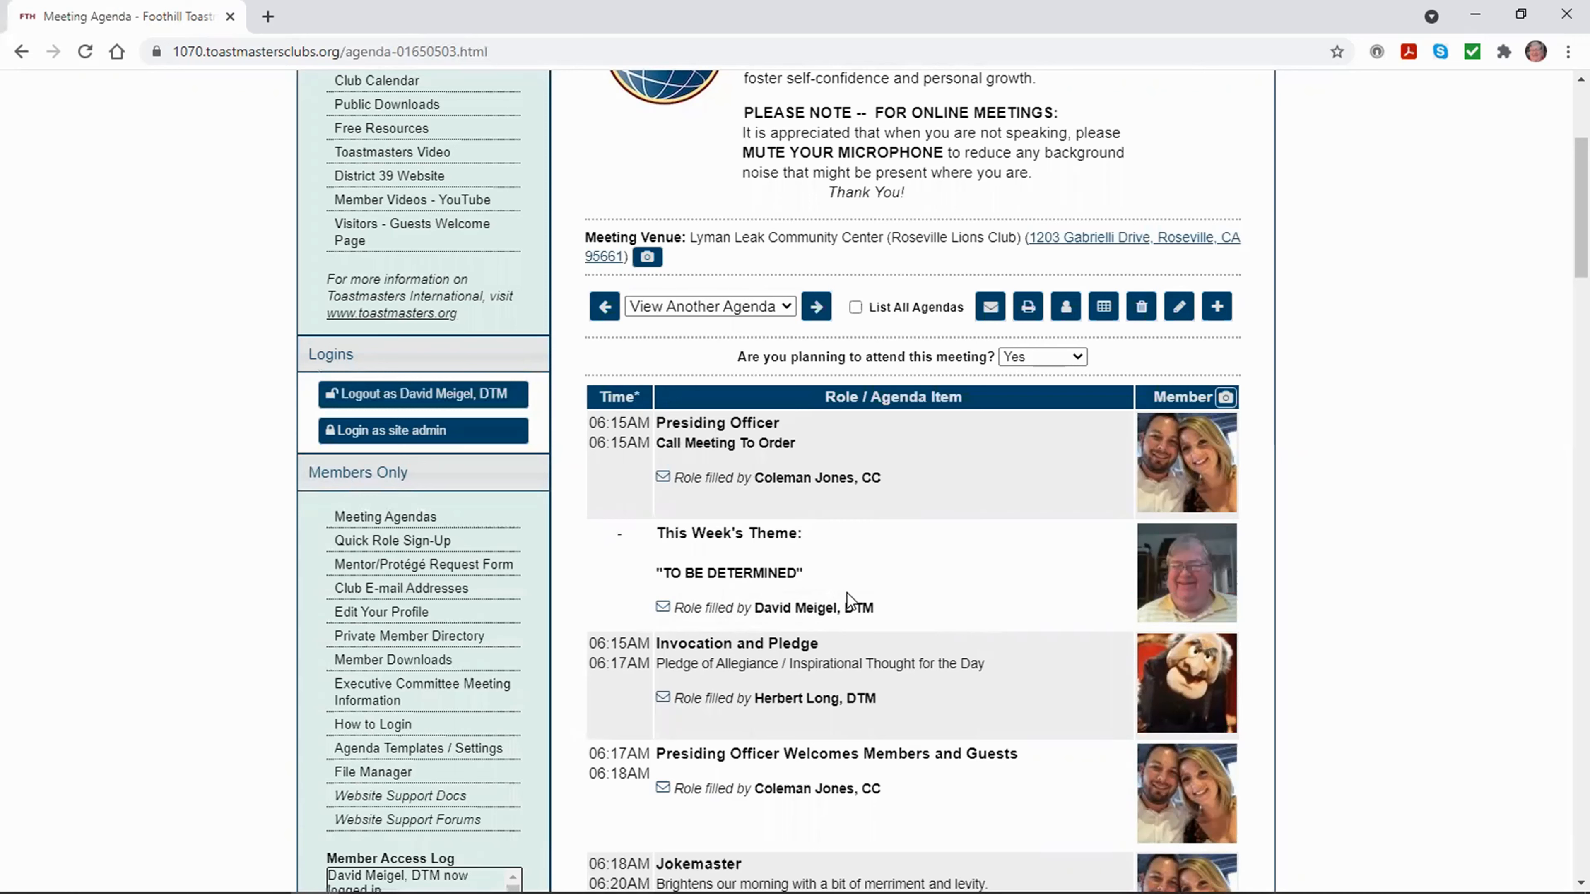
pyautogui.moveTo(731, 577)
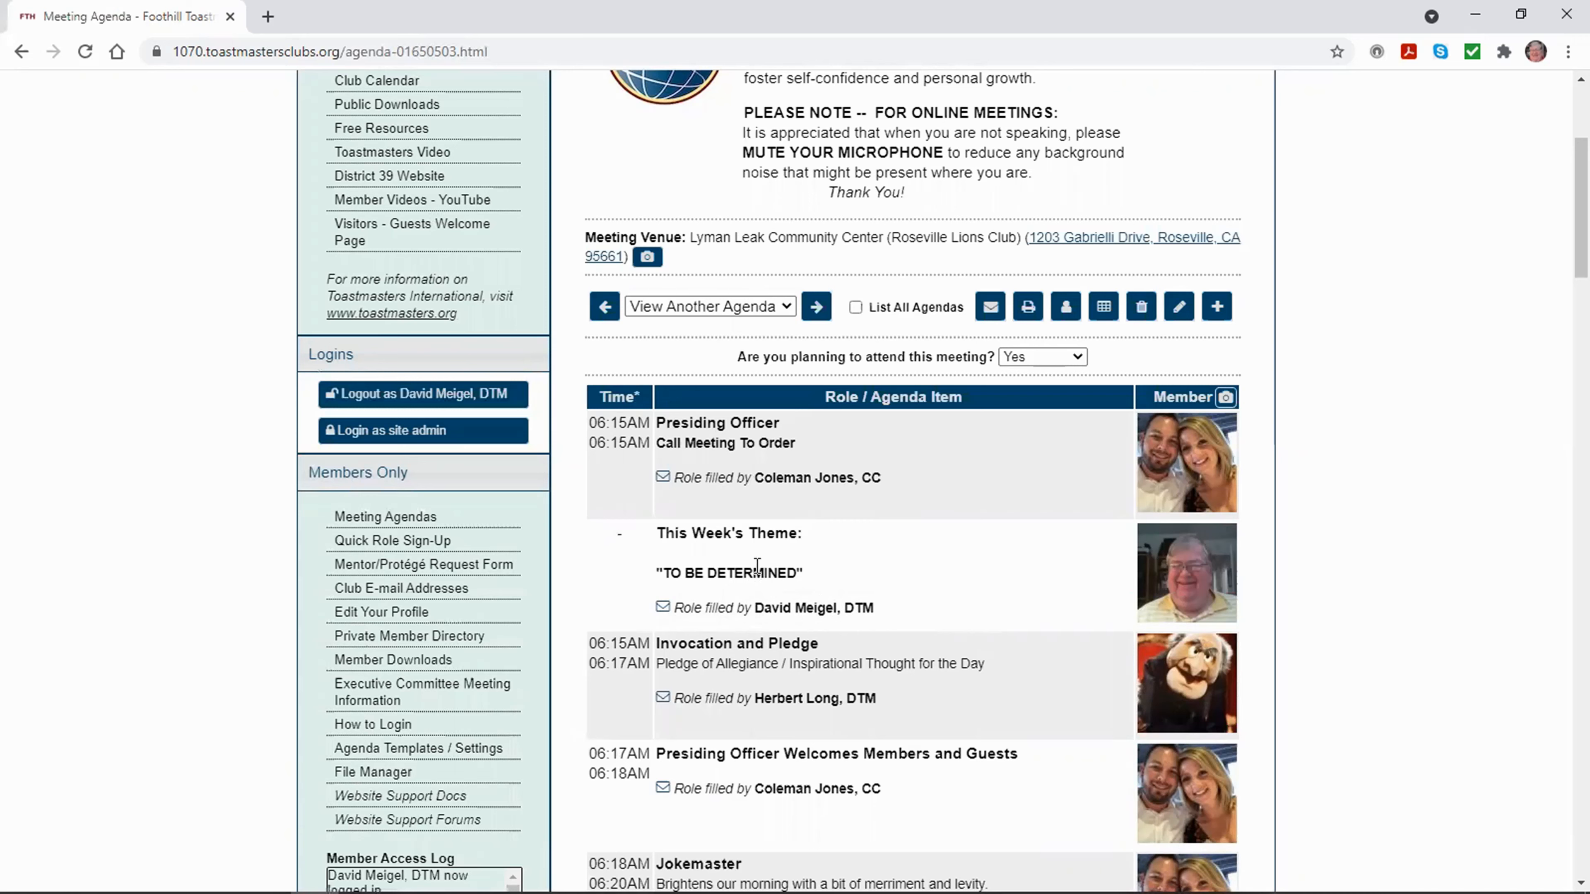
pyautogui.moveTo(1012, 537)
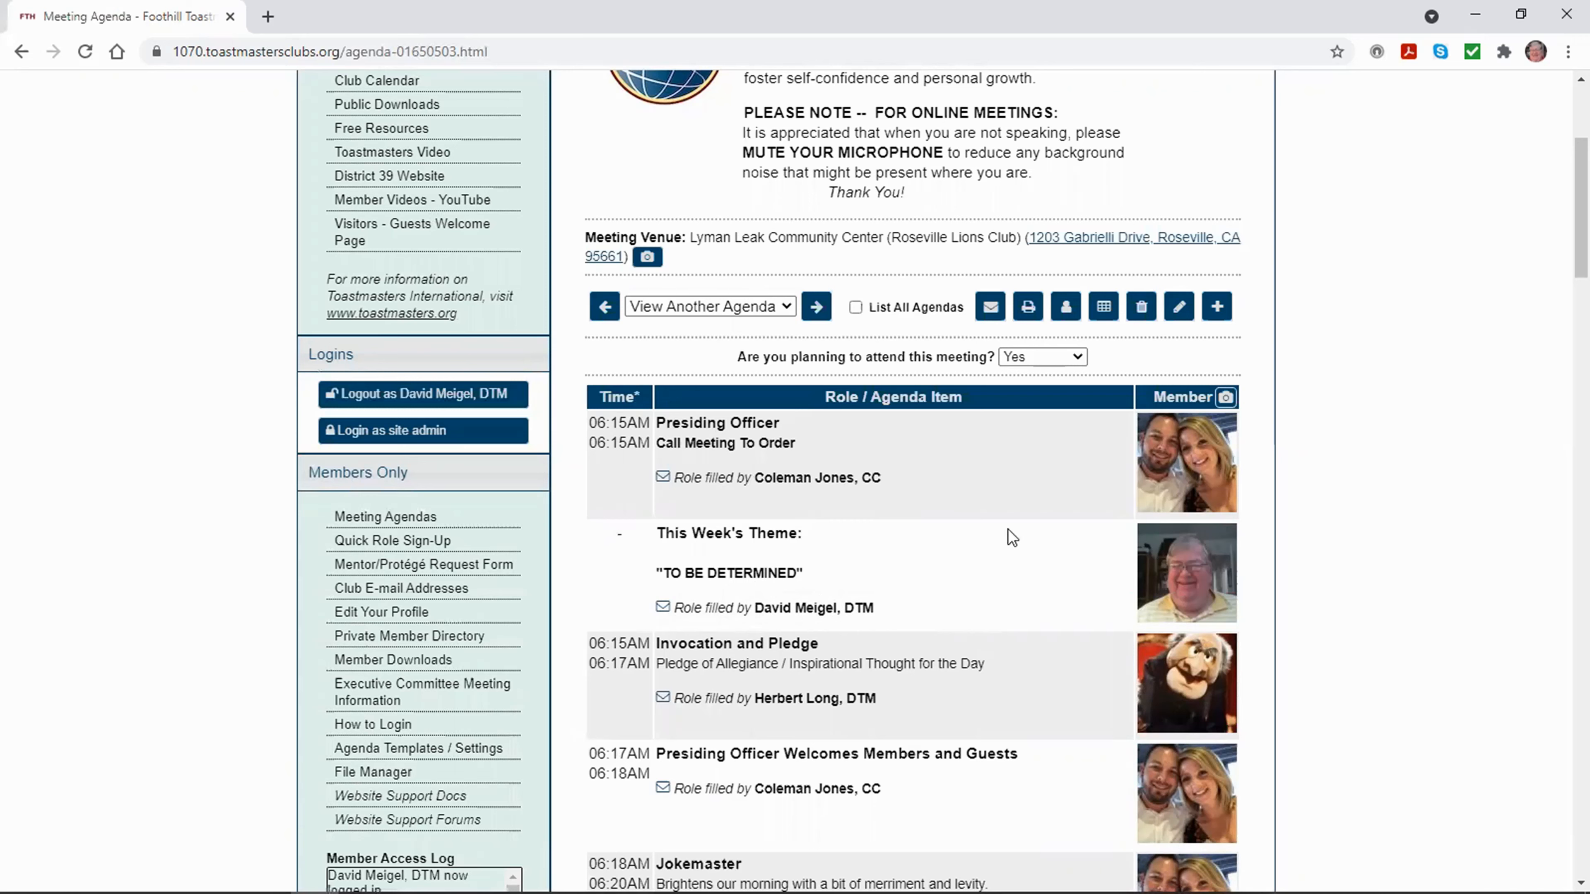
pyautogui.moveTo(1179, 307)
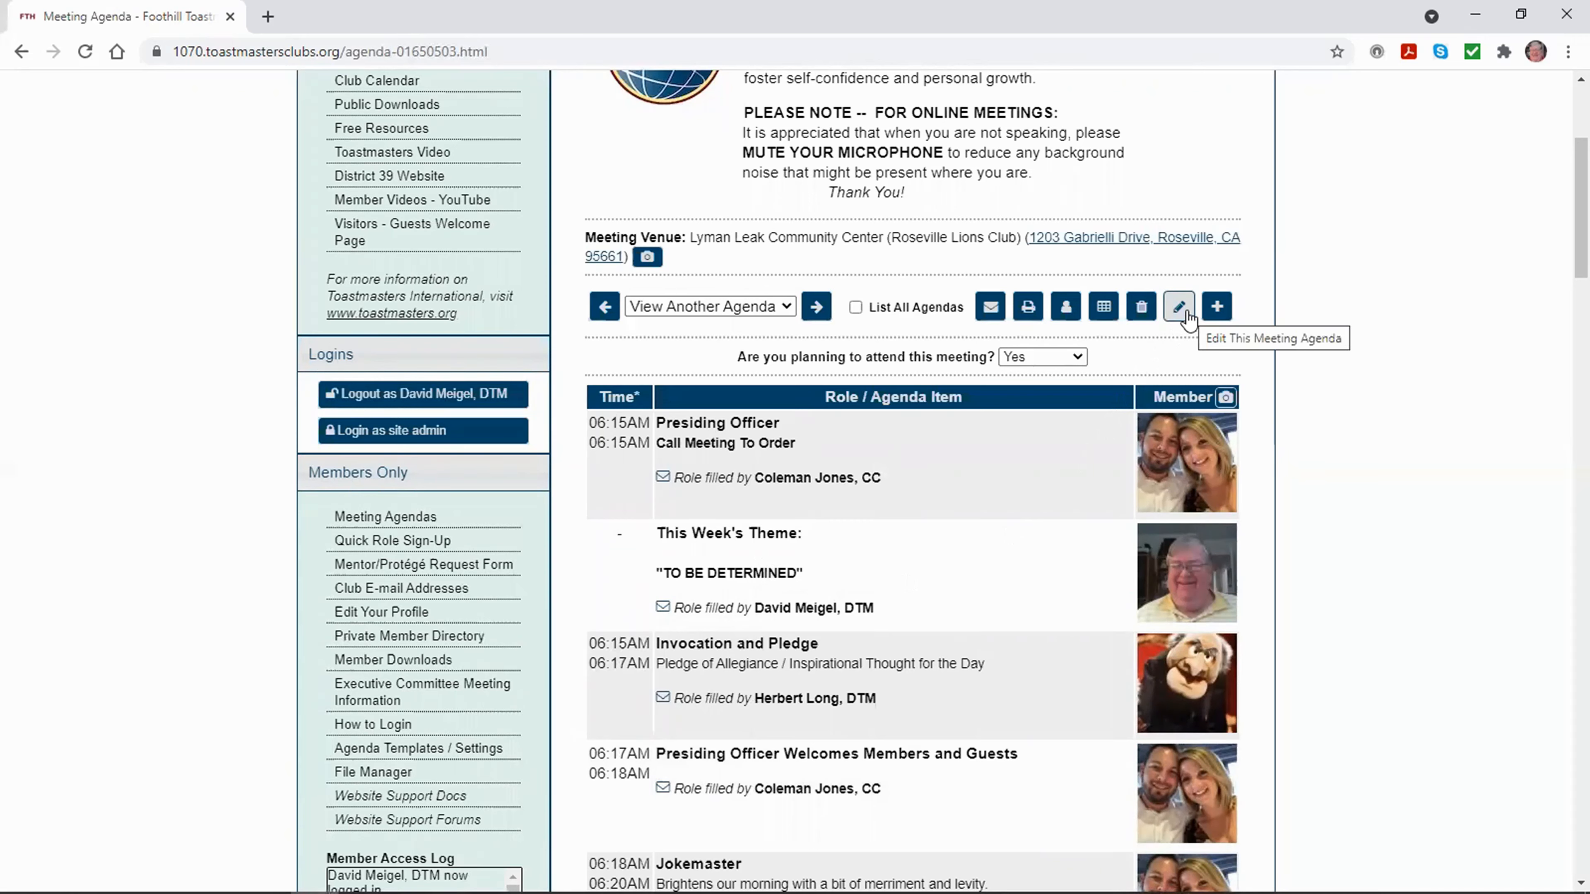
pyautogui.moveTo(1178, 306)
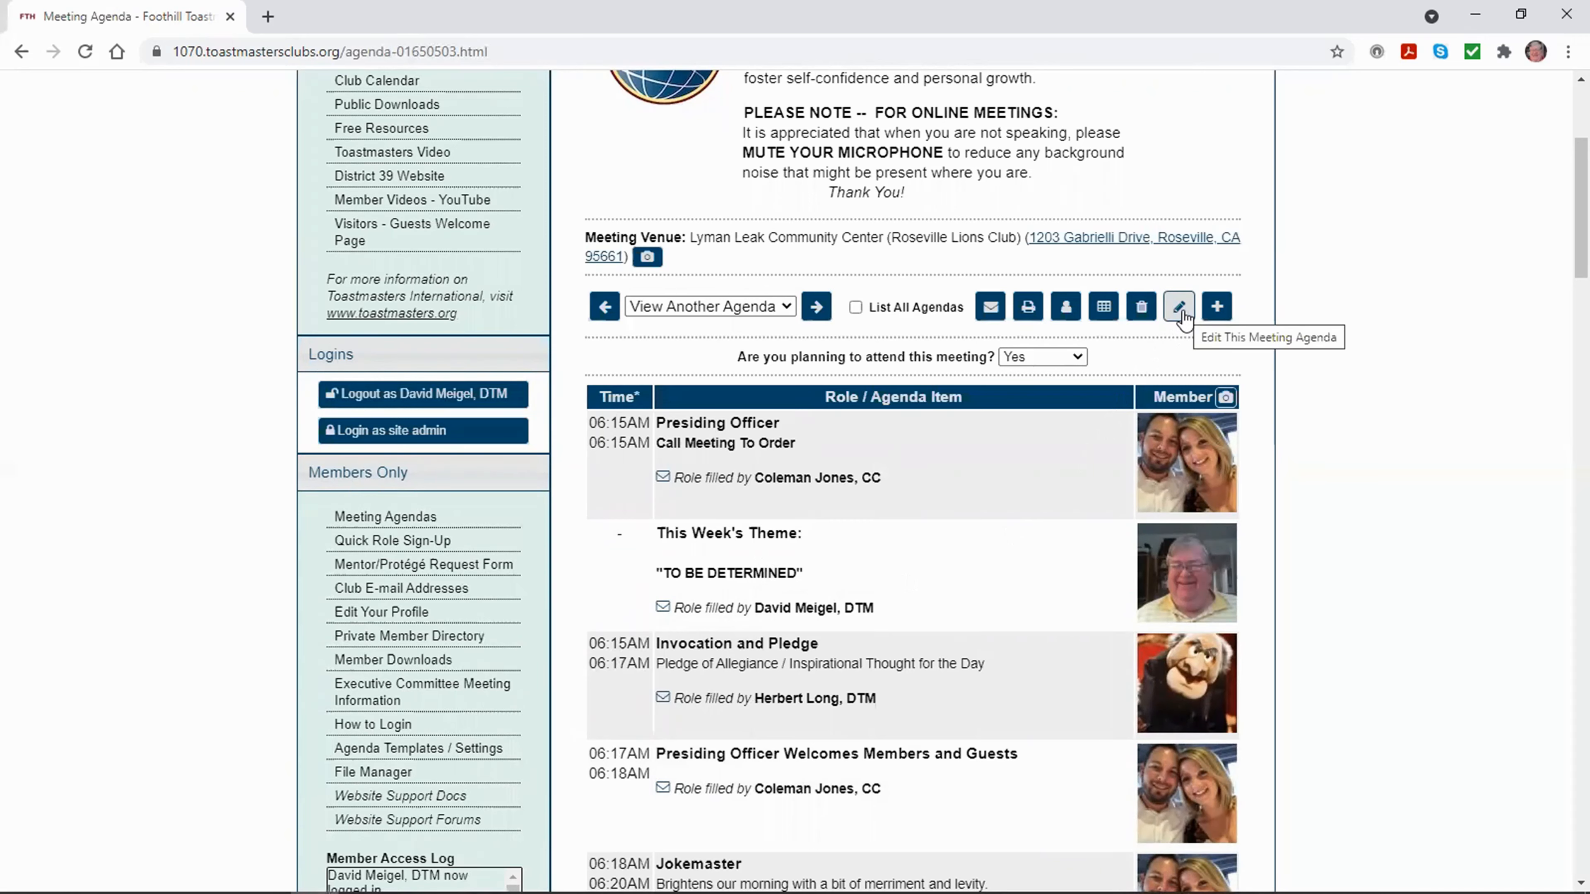
# - Start editing the August 17, 2021 agenda to show its list of agenda items
pyautogui.click(1179, 306)
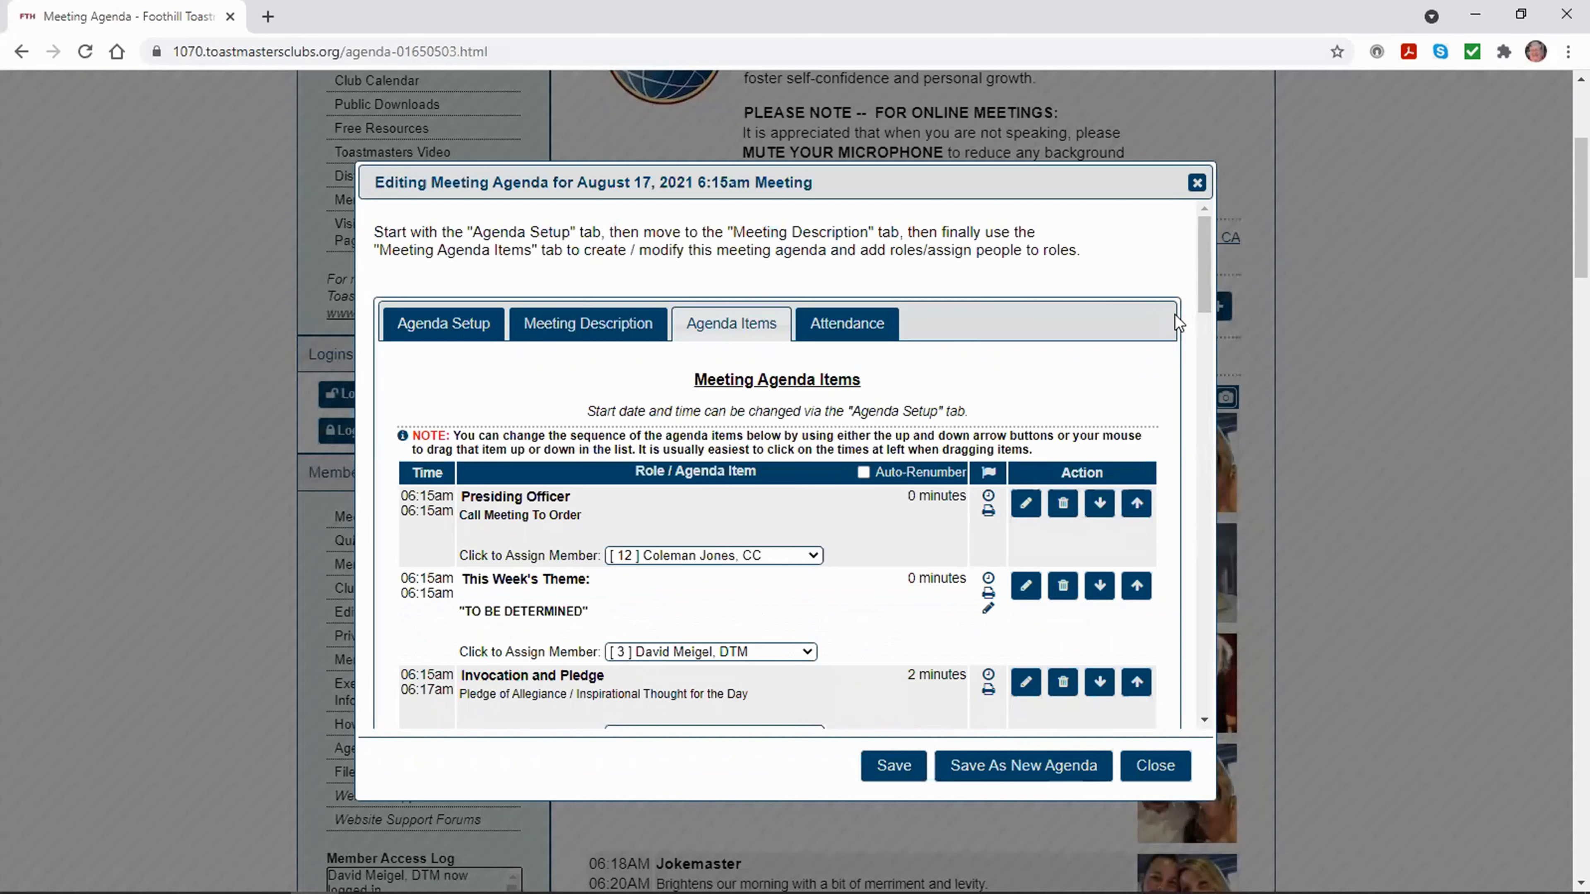
pyautogui.moveTo(678, 624)
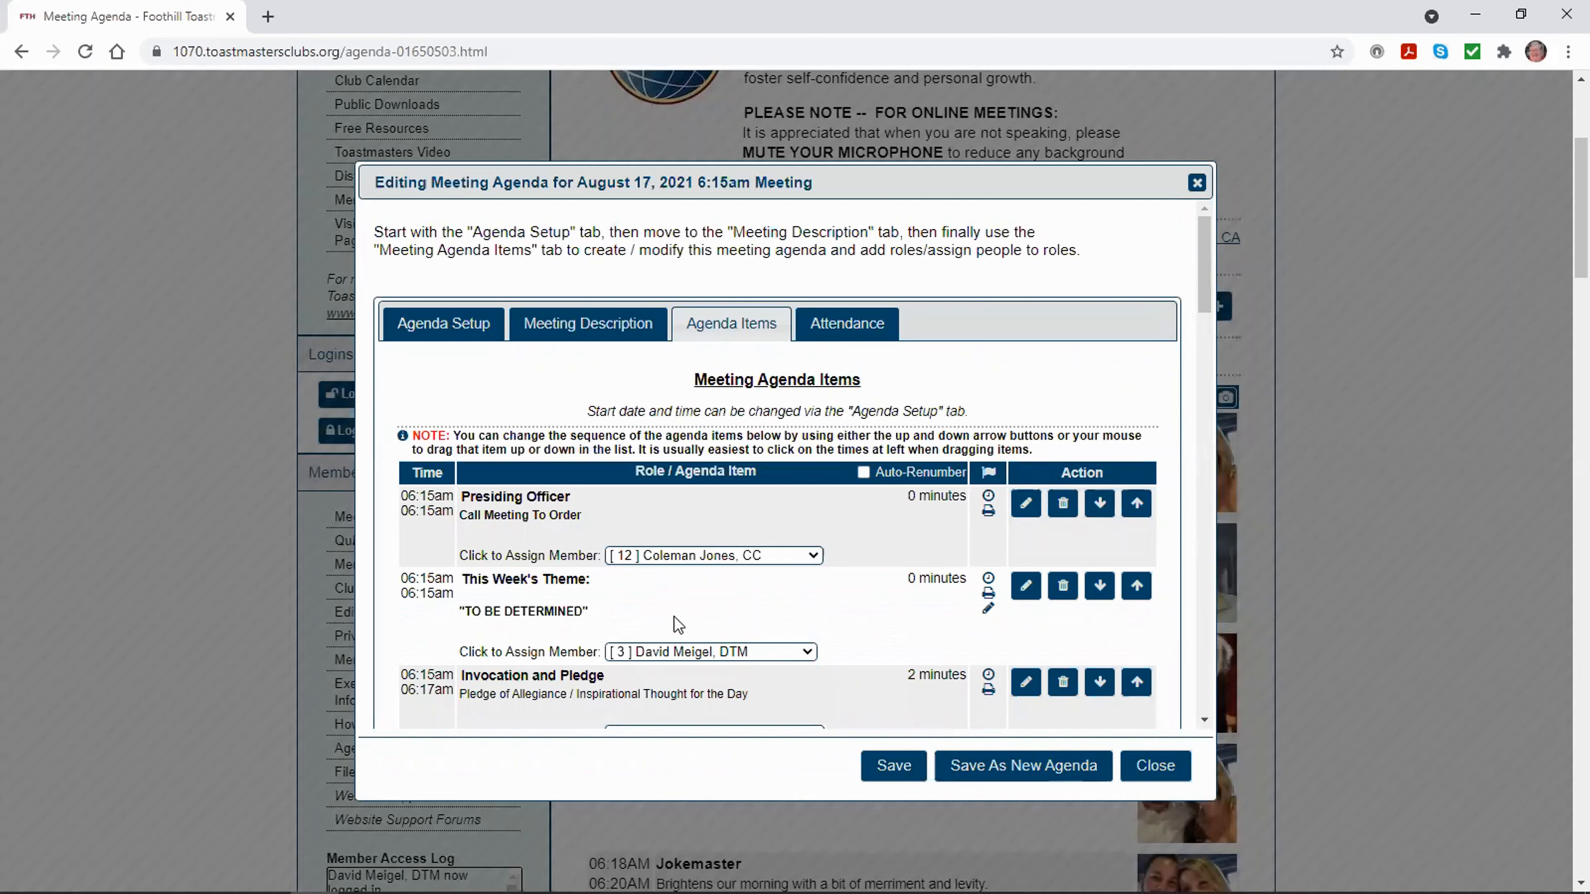
pyautogui.moveTo(604, 582)
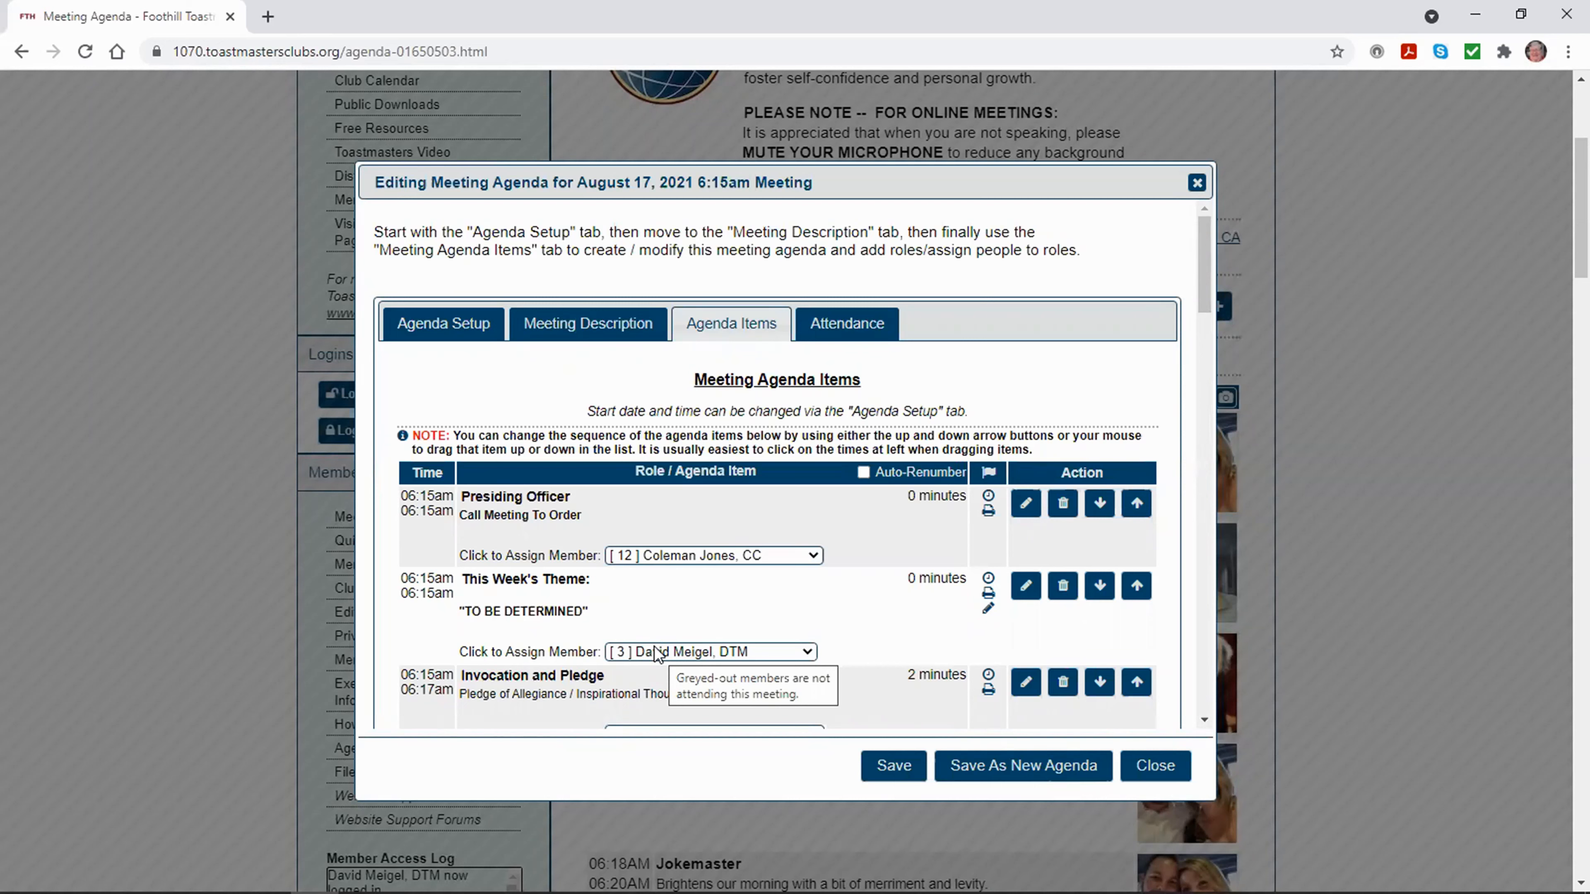
pyautogui.moveTo(1065, 637)
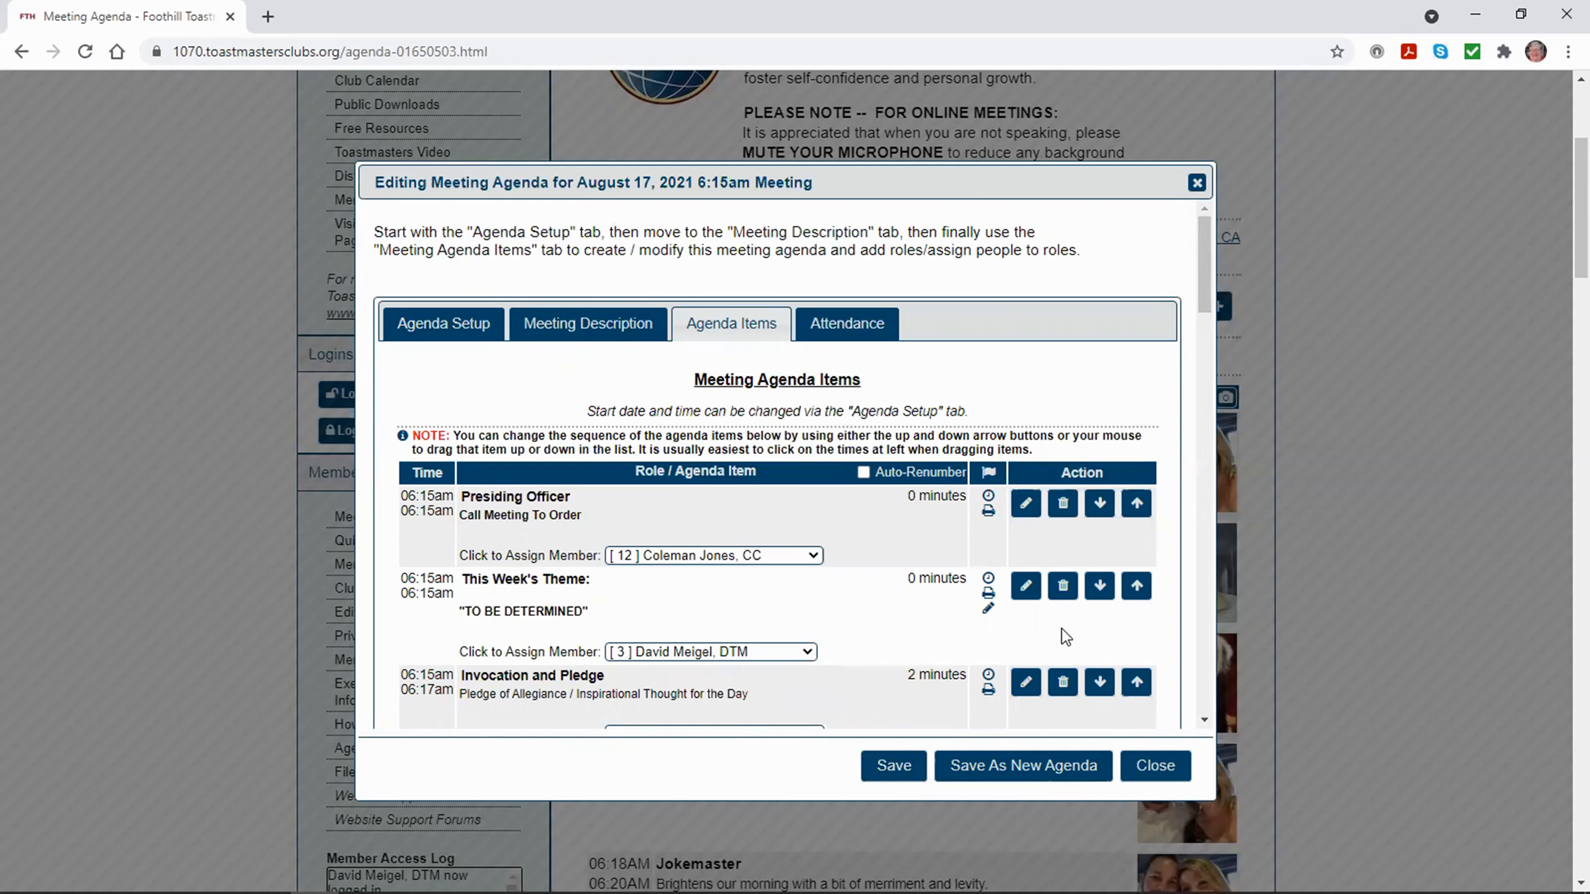
pyautogui.moveTo(1024, 587)
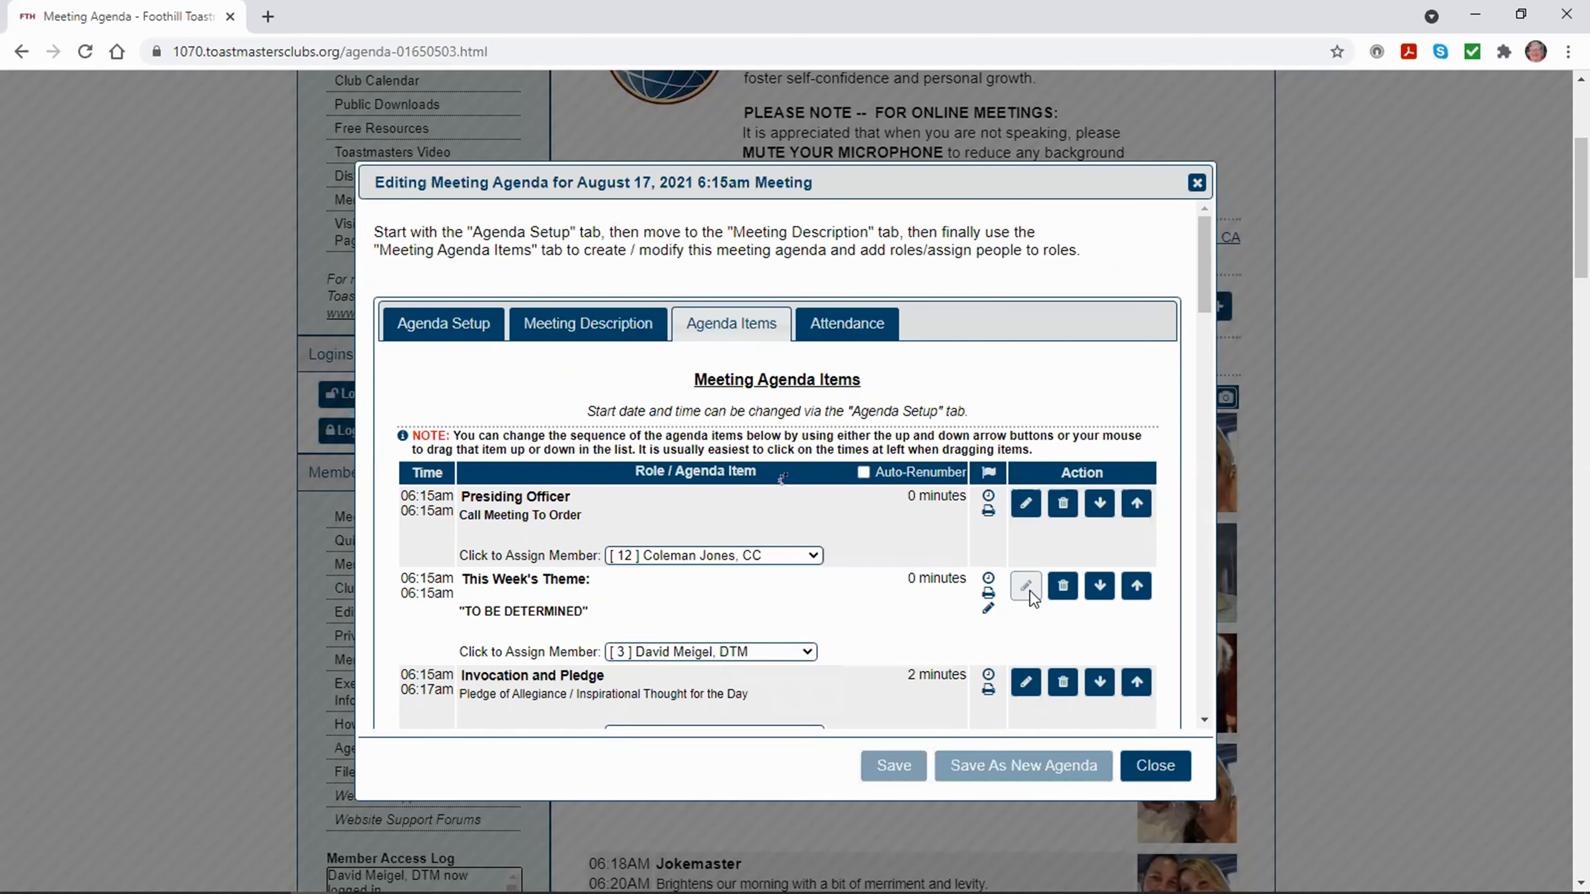
# - Edit This Week's Theme so its description reads 'this is David's Theme for the week'
pyautogui.click(1025, 586)
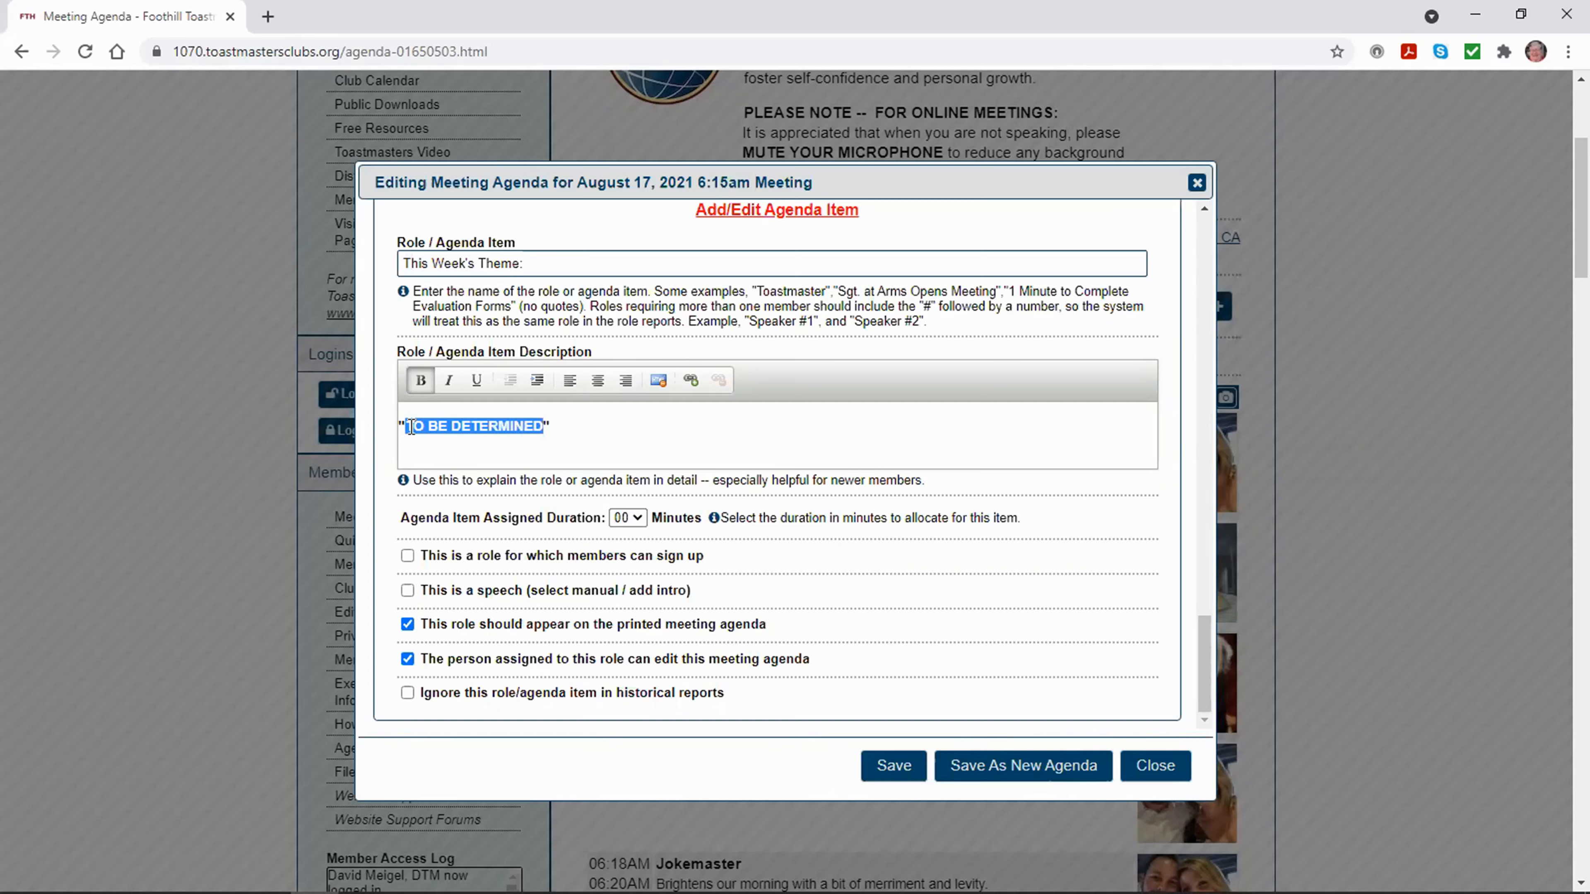
pyautogui.write('this is D"')
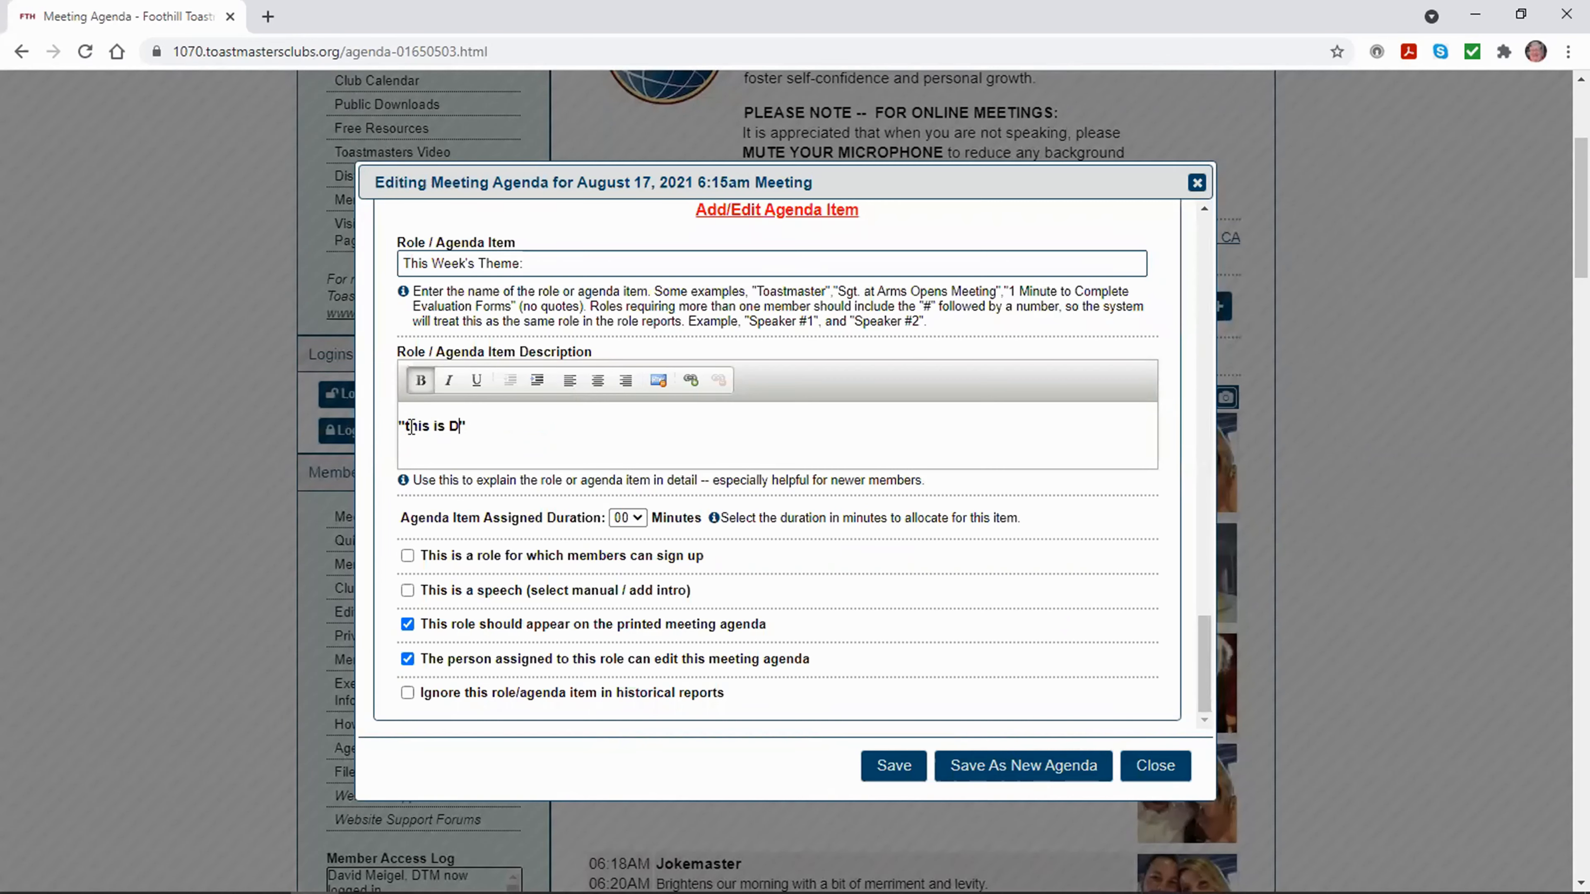
pyautogui.write("avid's The")
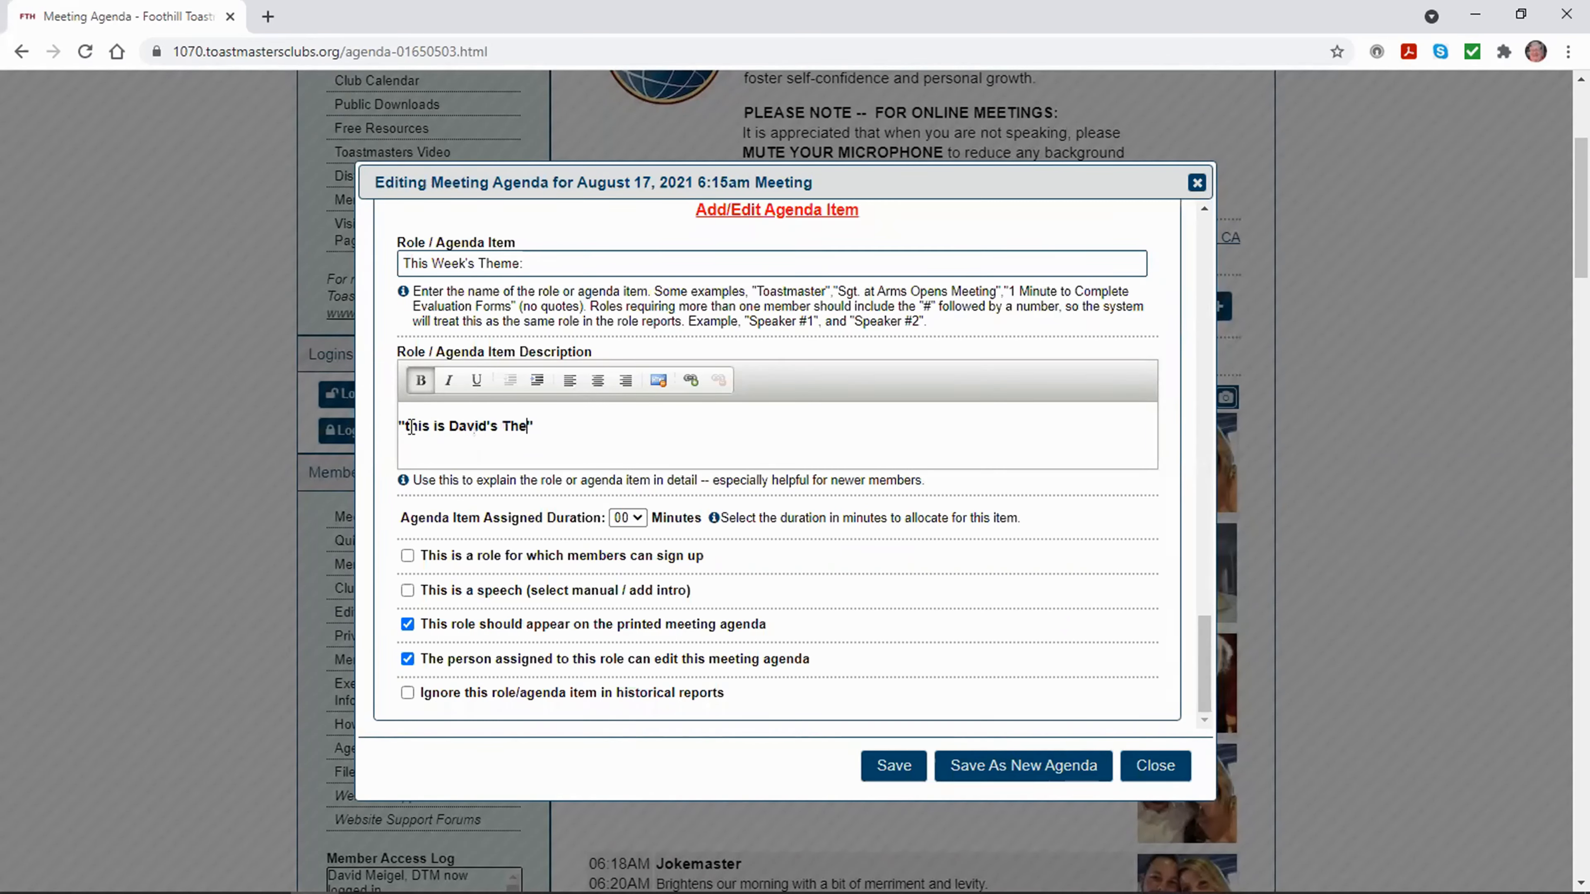
pyautogui.write('me for the week')
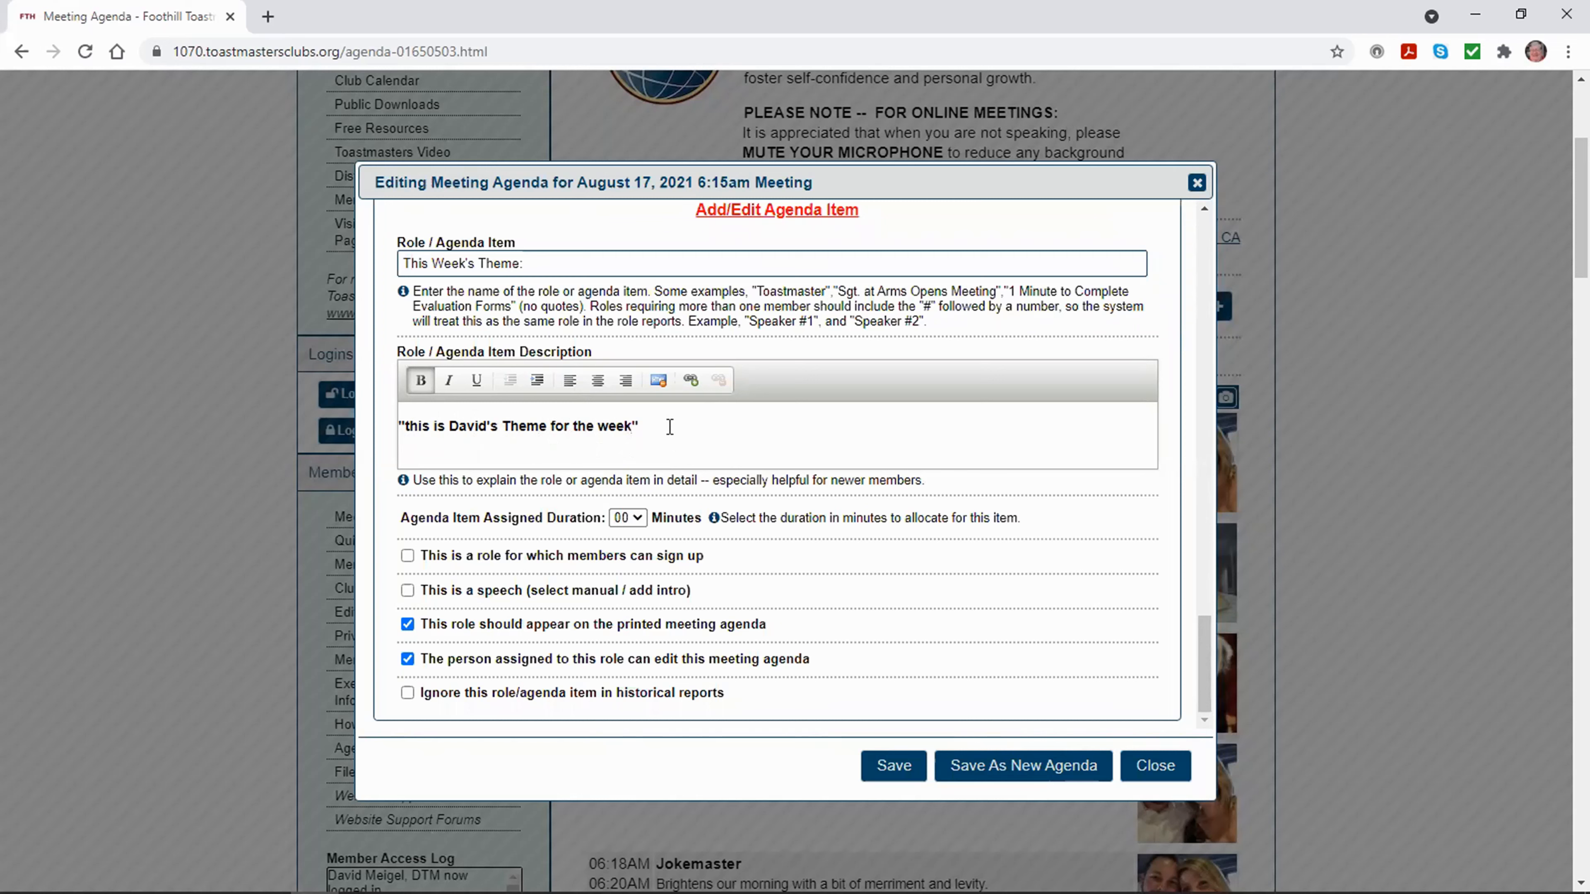
pyautogui.moveTo(656, 426)
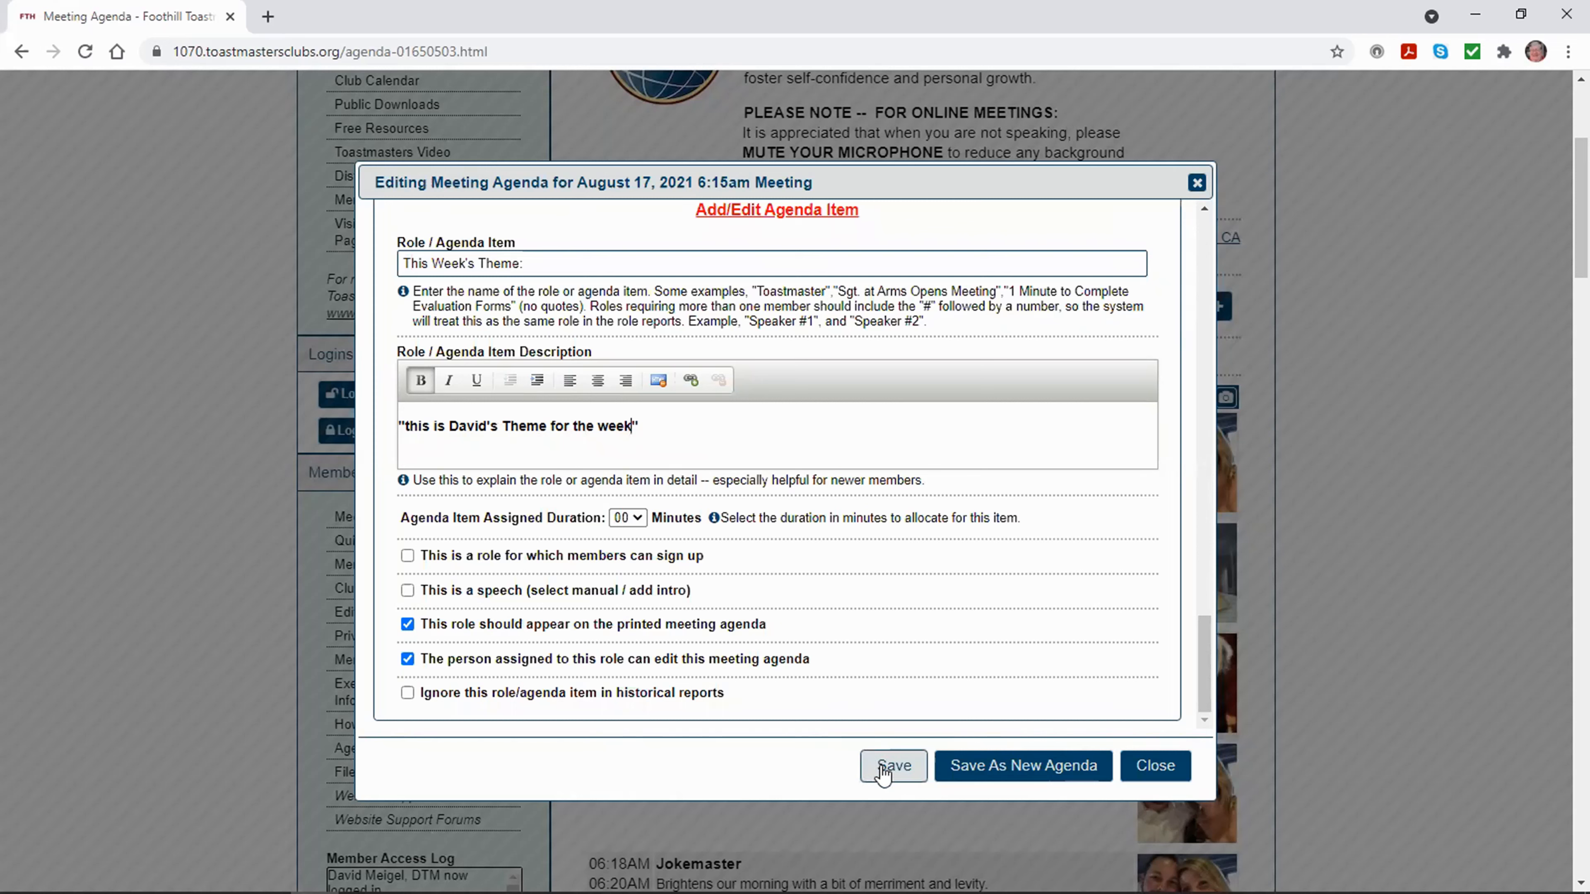
# - Save the agenda, confirming the 'meeting agenda has been updated' message, and close the editor
pyautogui.click(891, 765)
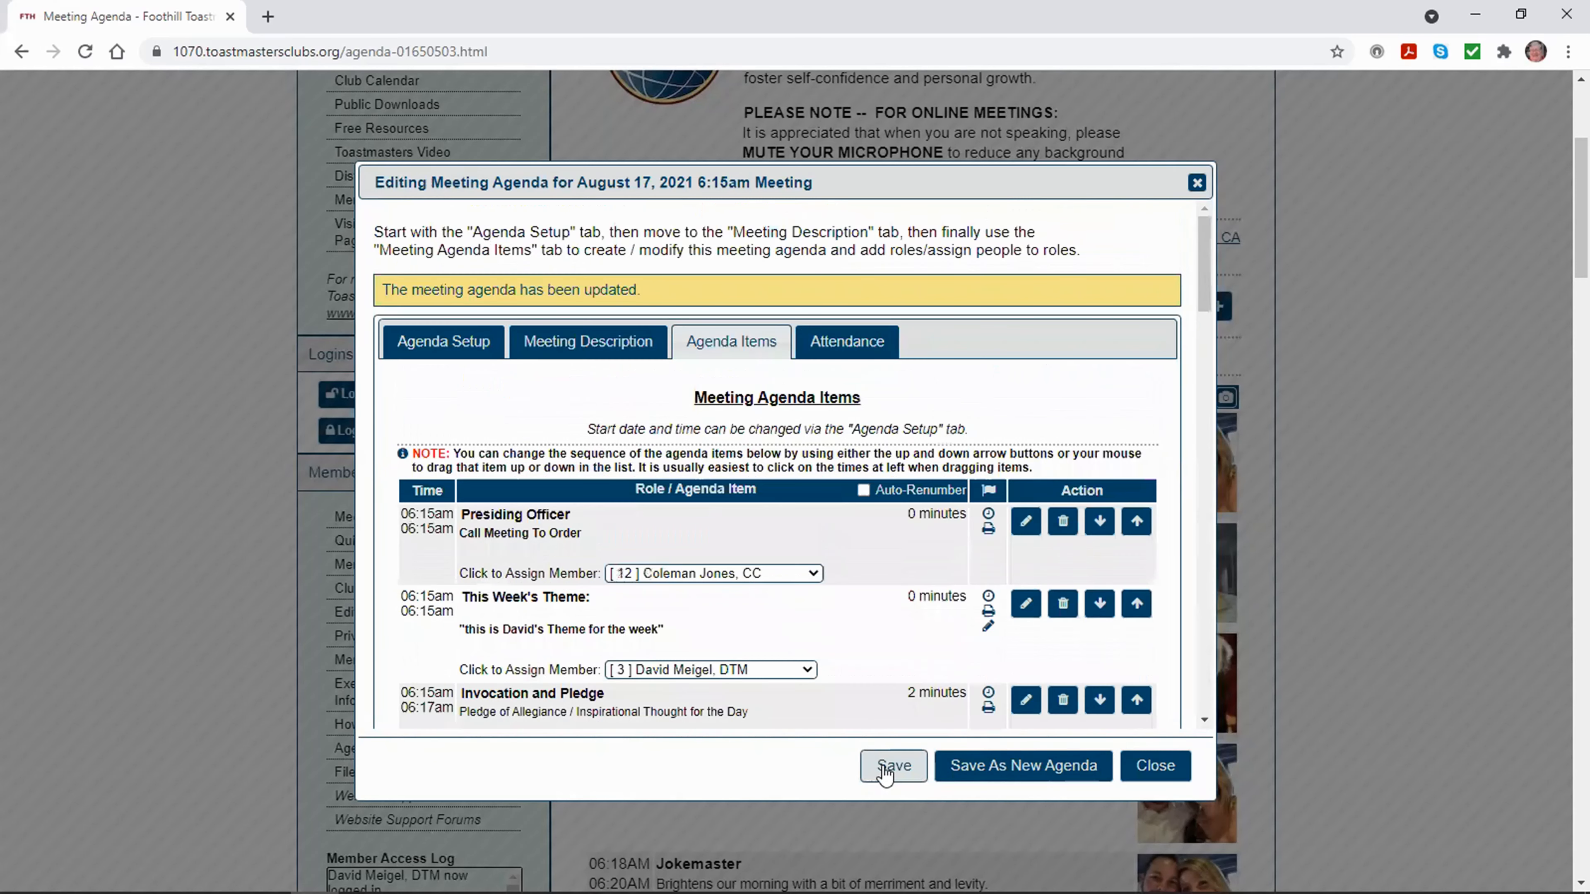
pyautogui.click(893, 765)
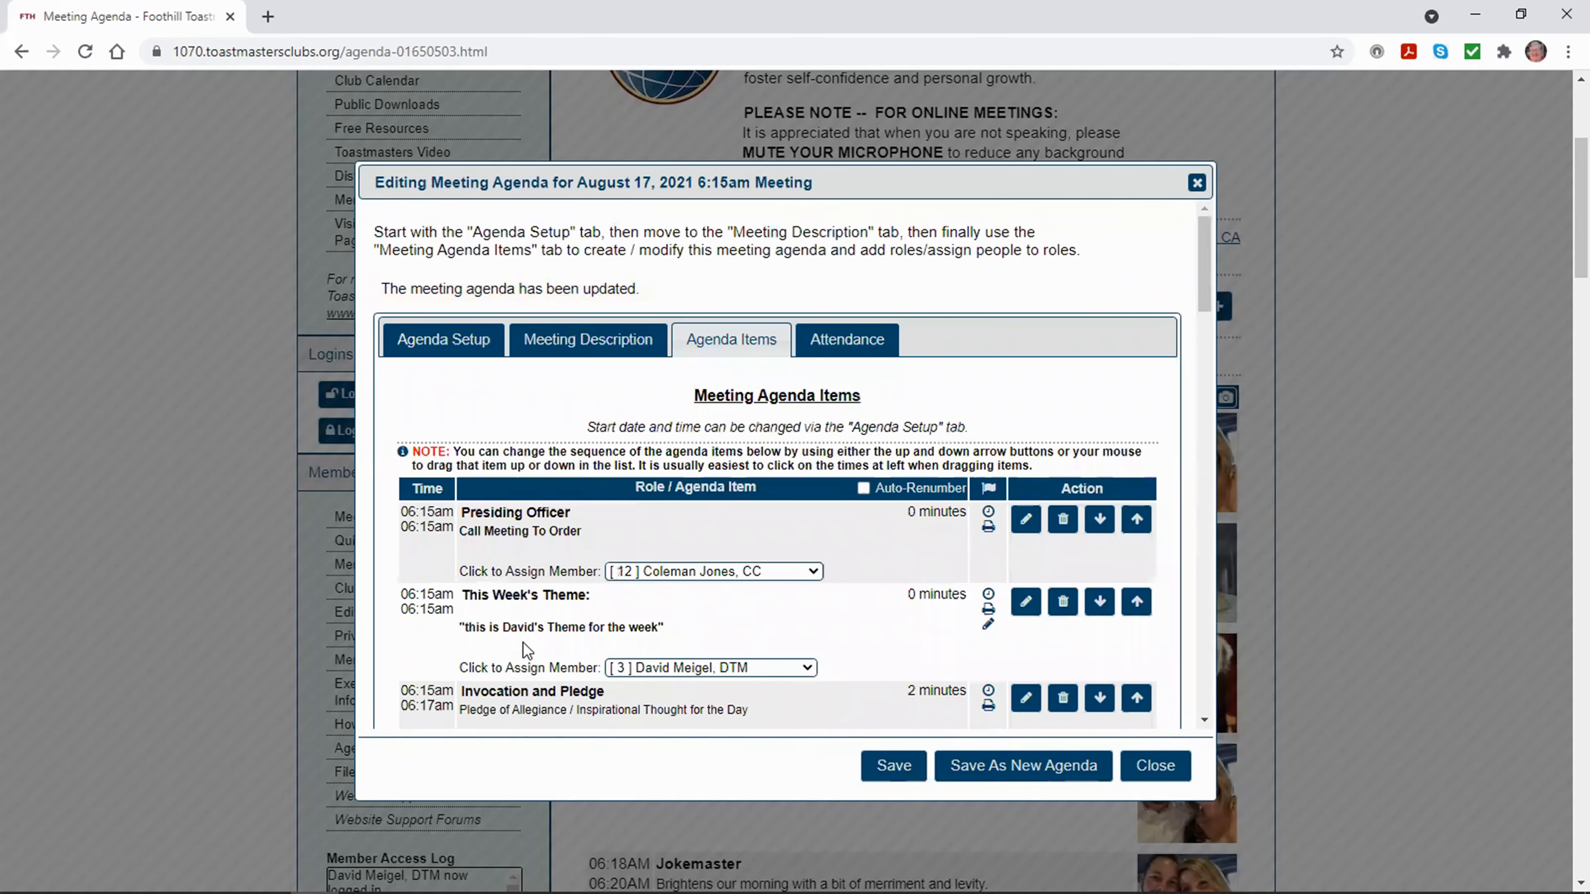
pyautogui.moveTo(502, 649)
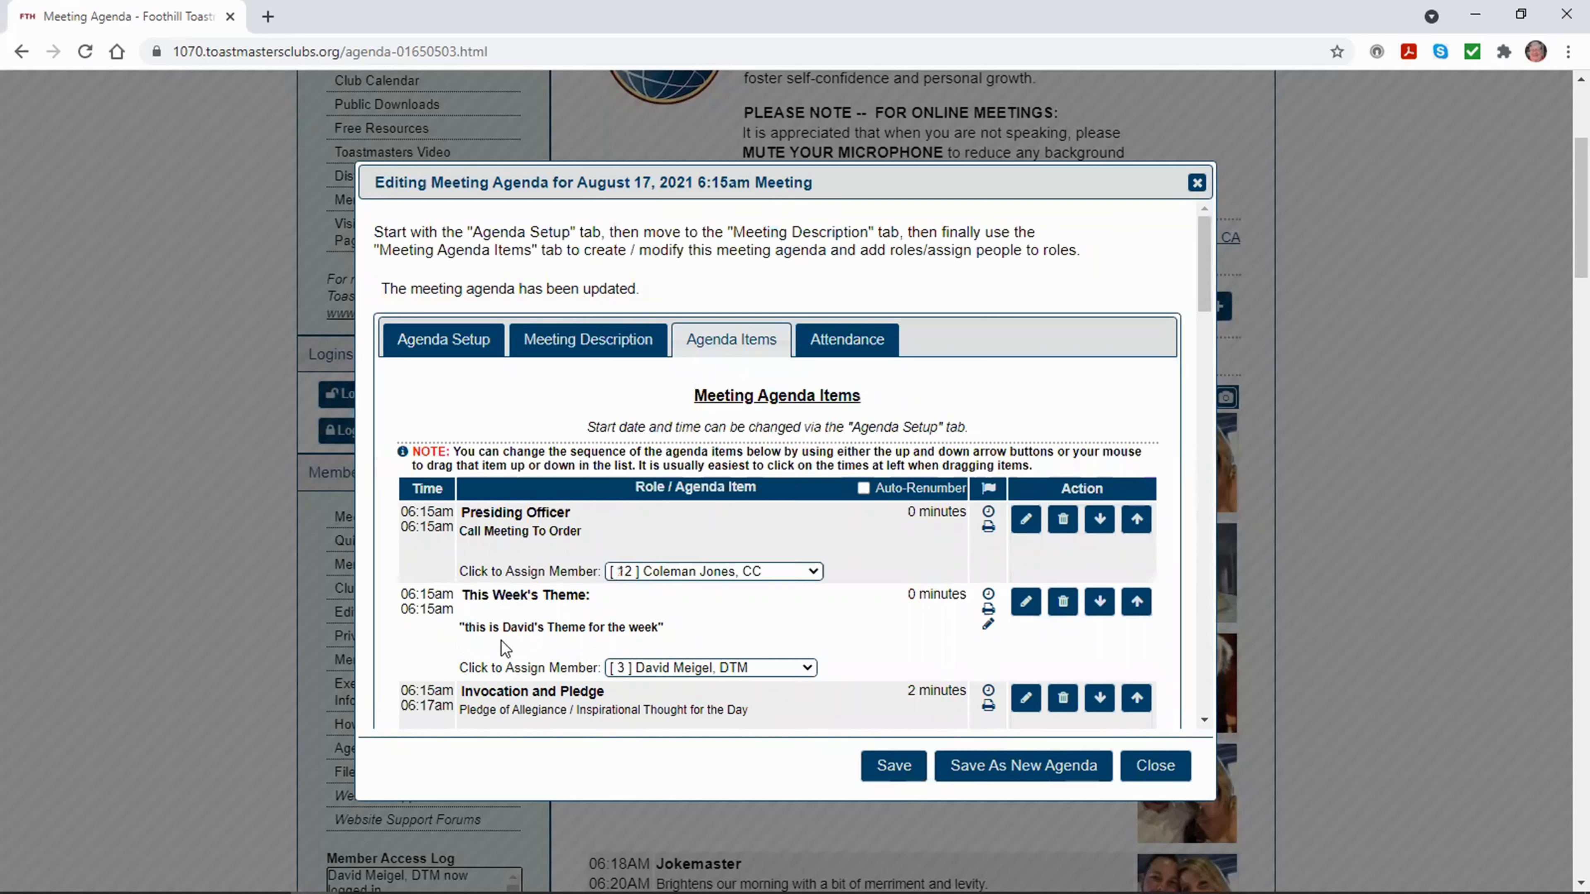
pyautogui.moveTo(638, 650)
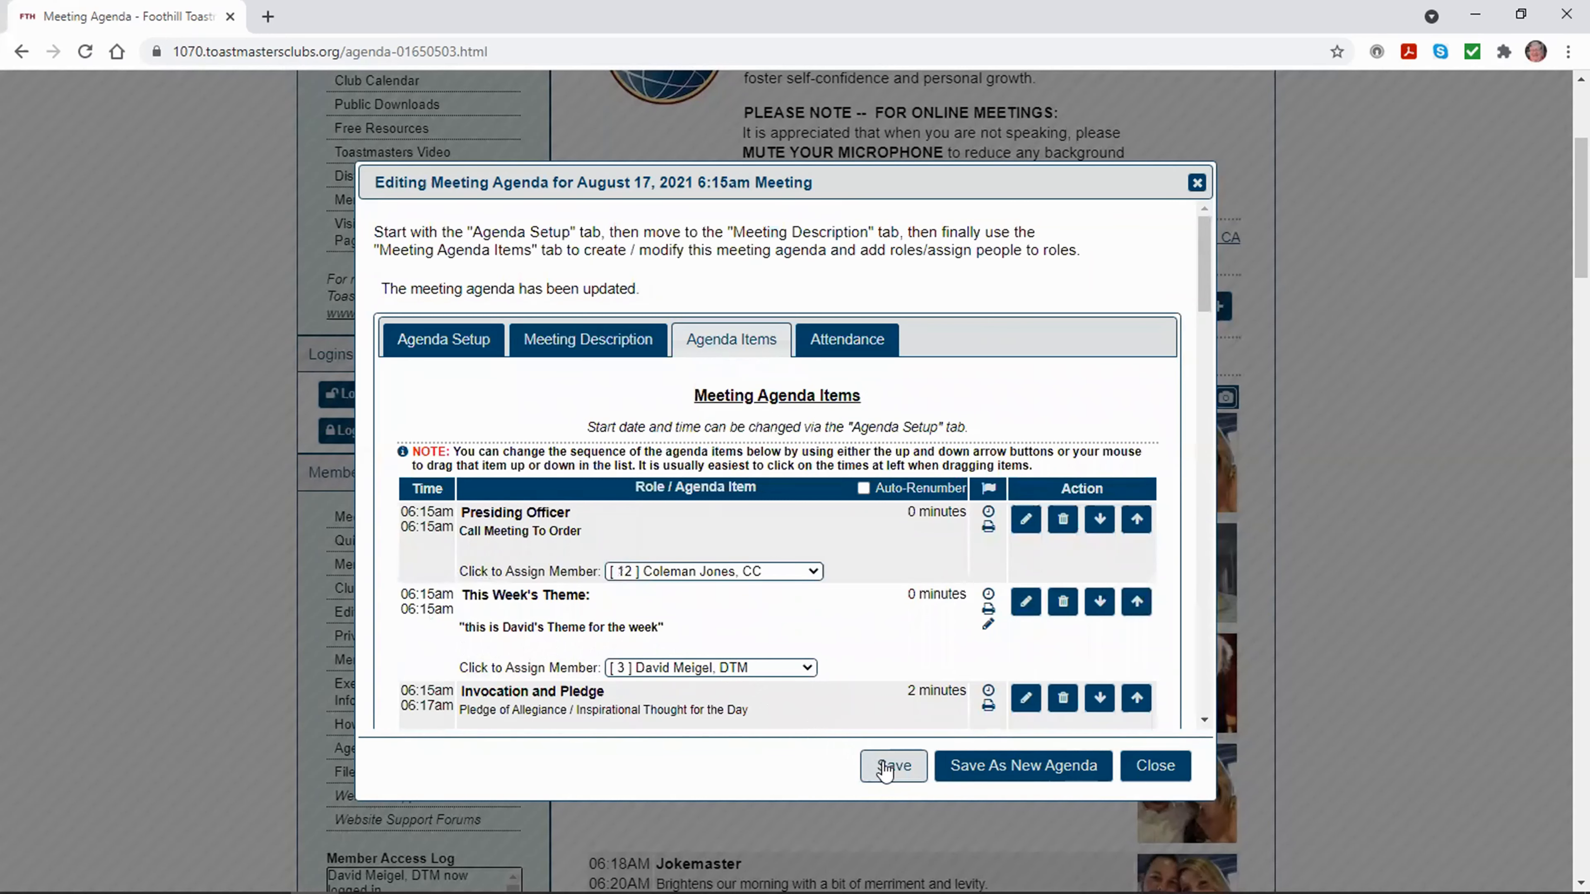
pyautogui.click(893, 765)
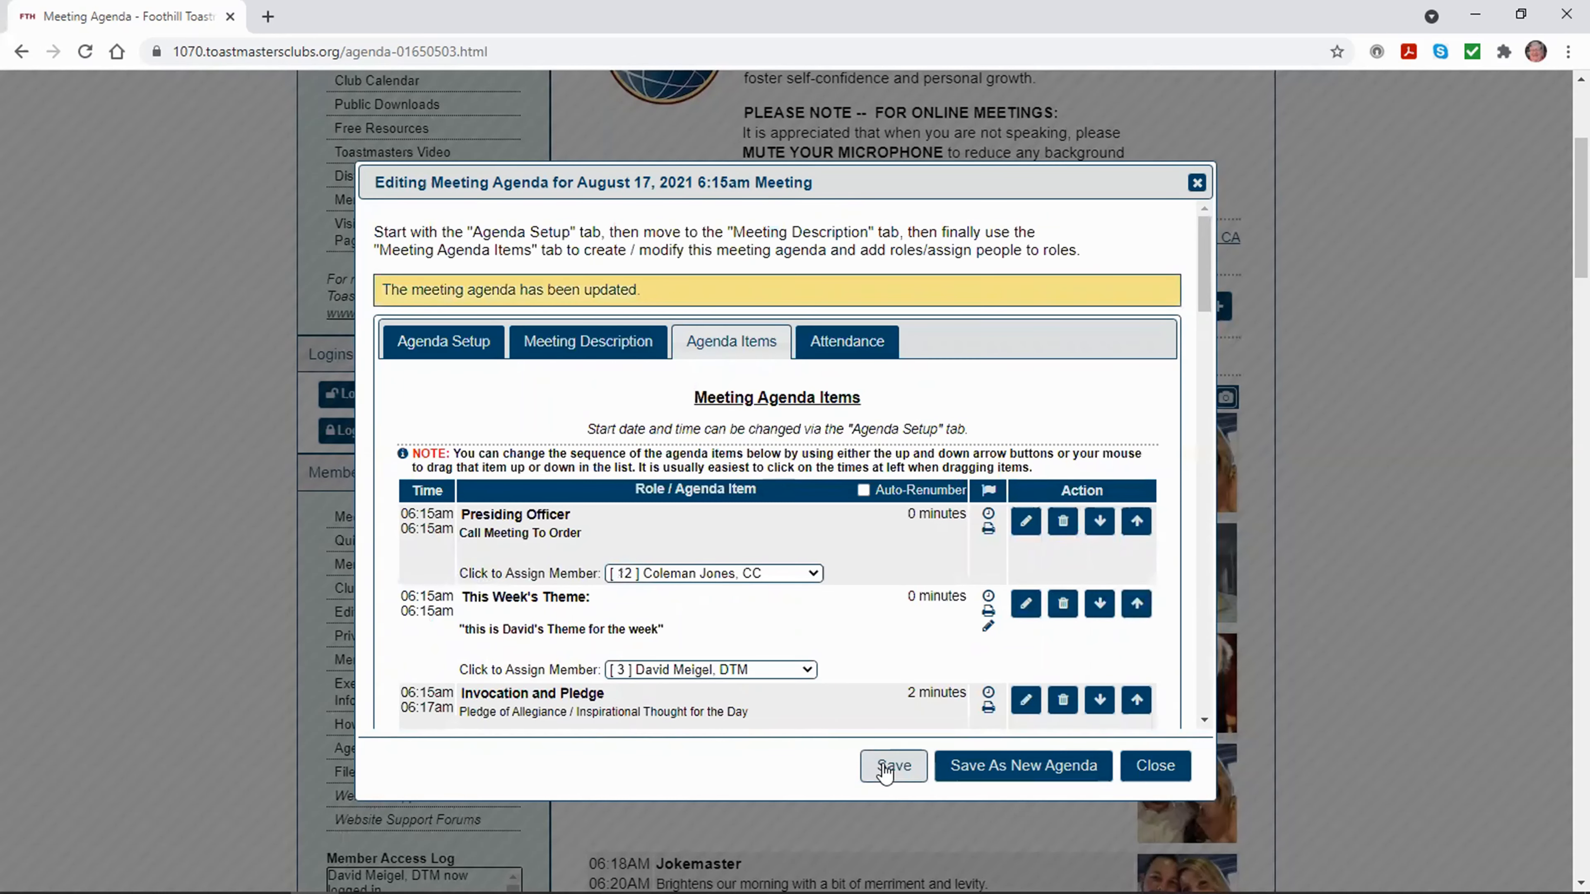
pyautogui.click(893, 765)
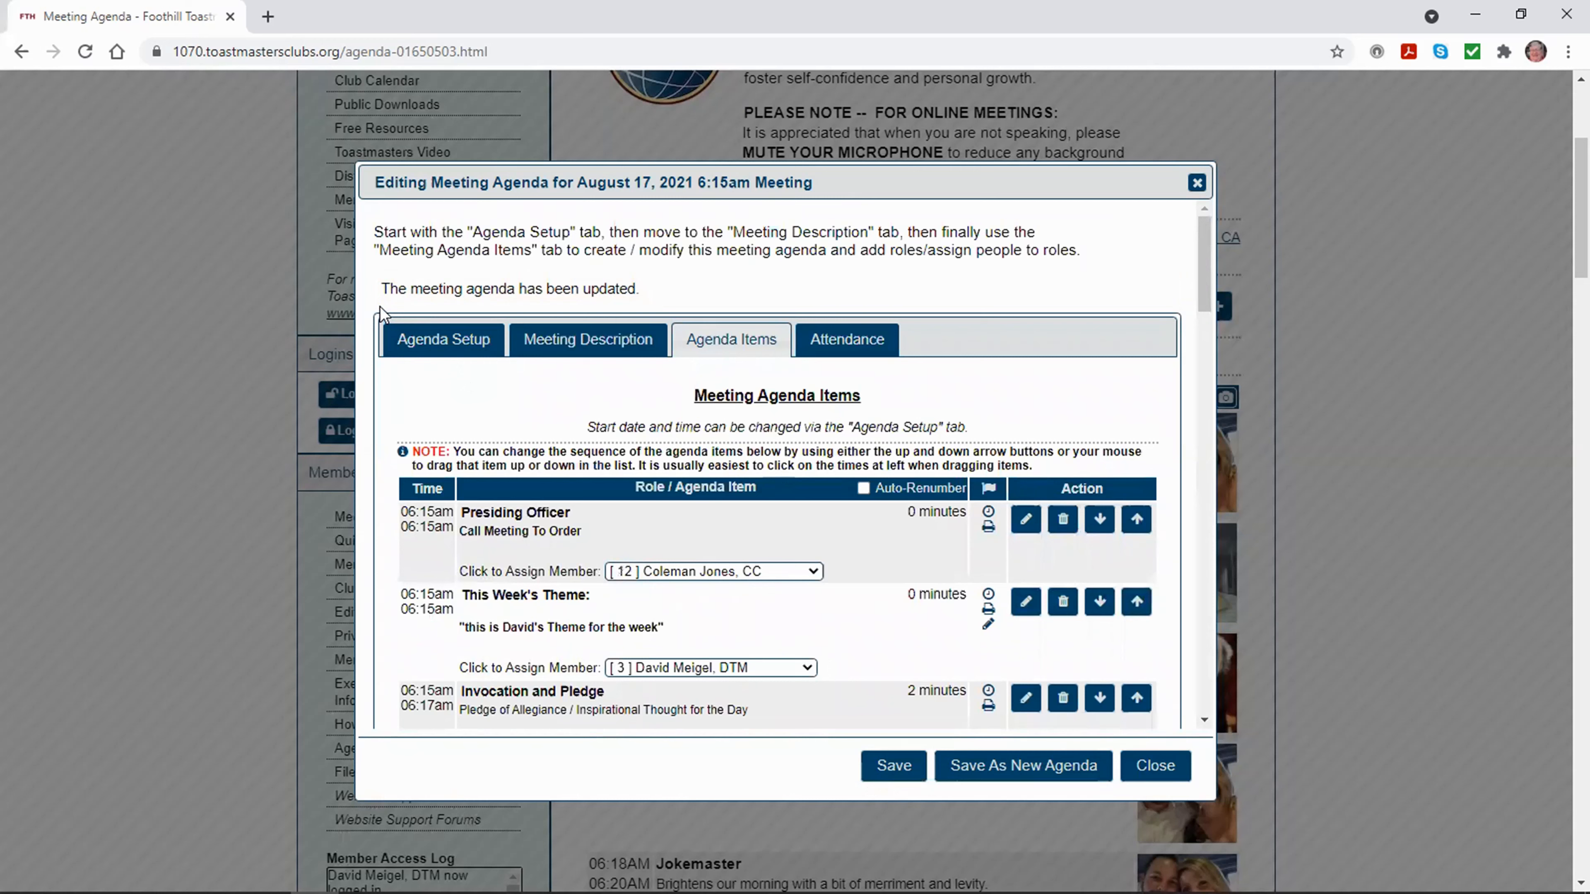
pyautogui.moveTo(603, 307)
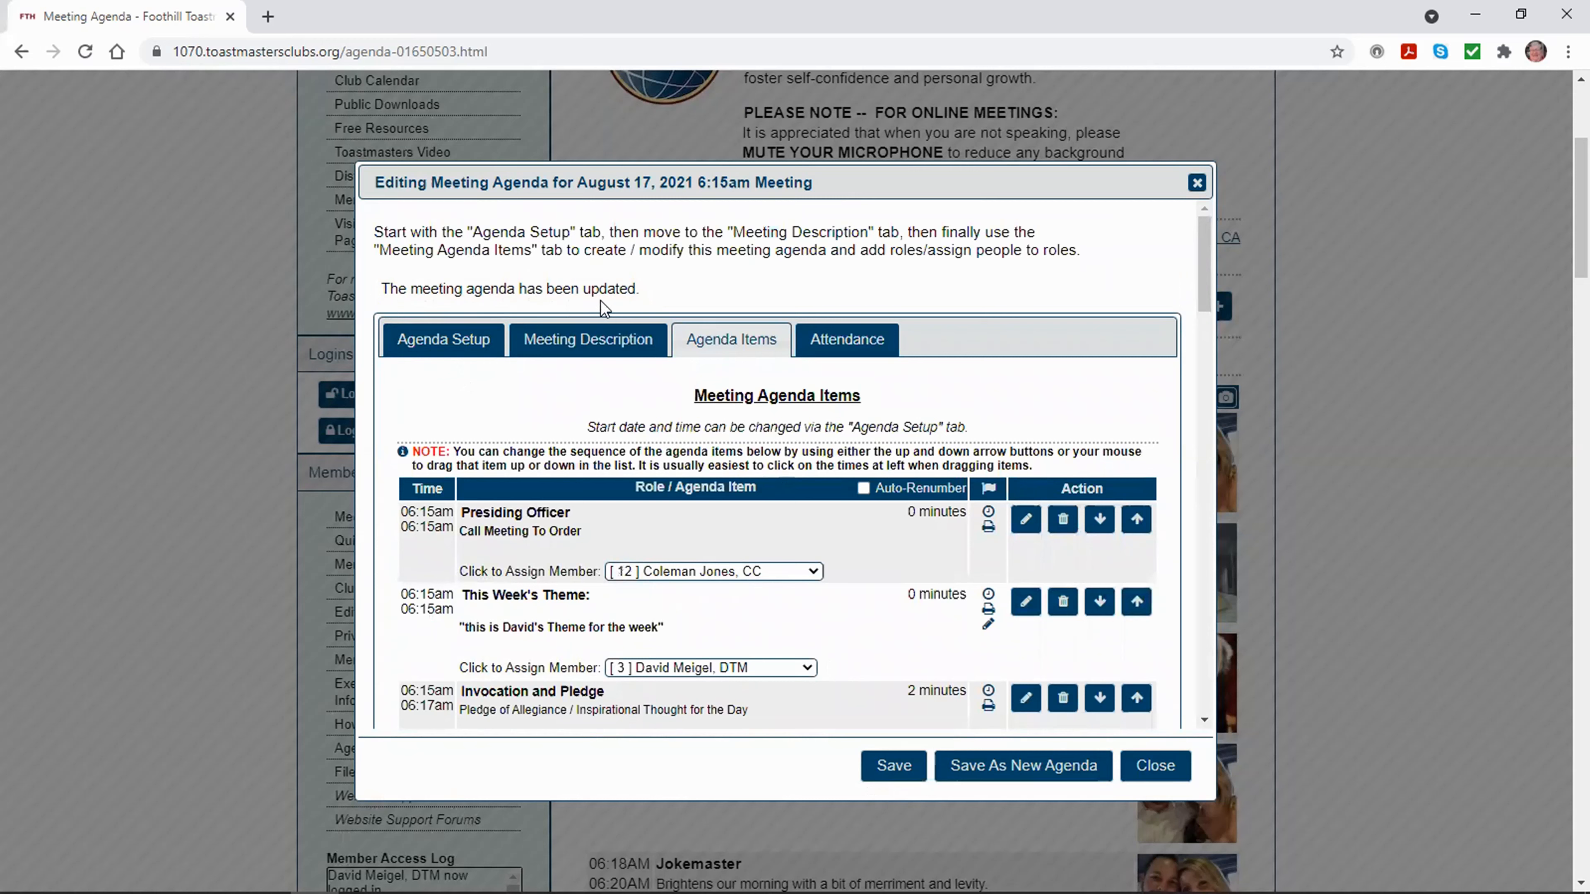
pyautogui.moveTo(719, 424)
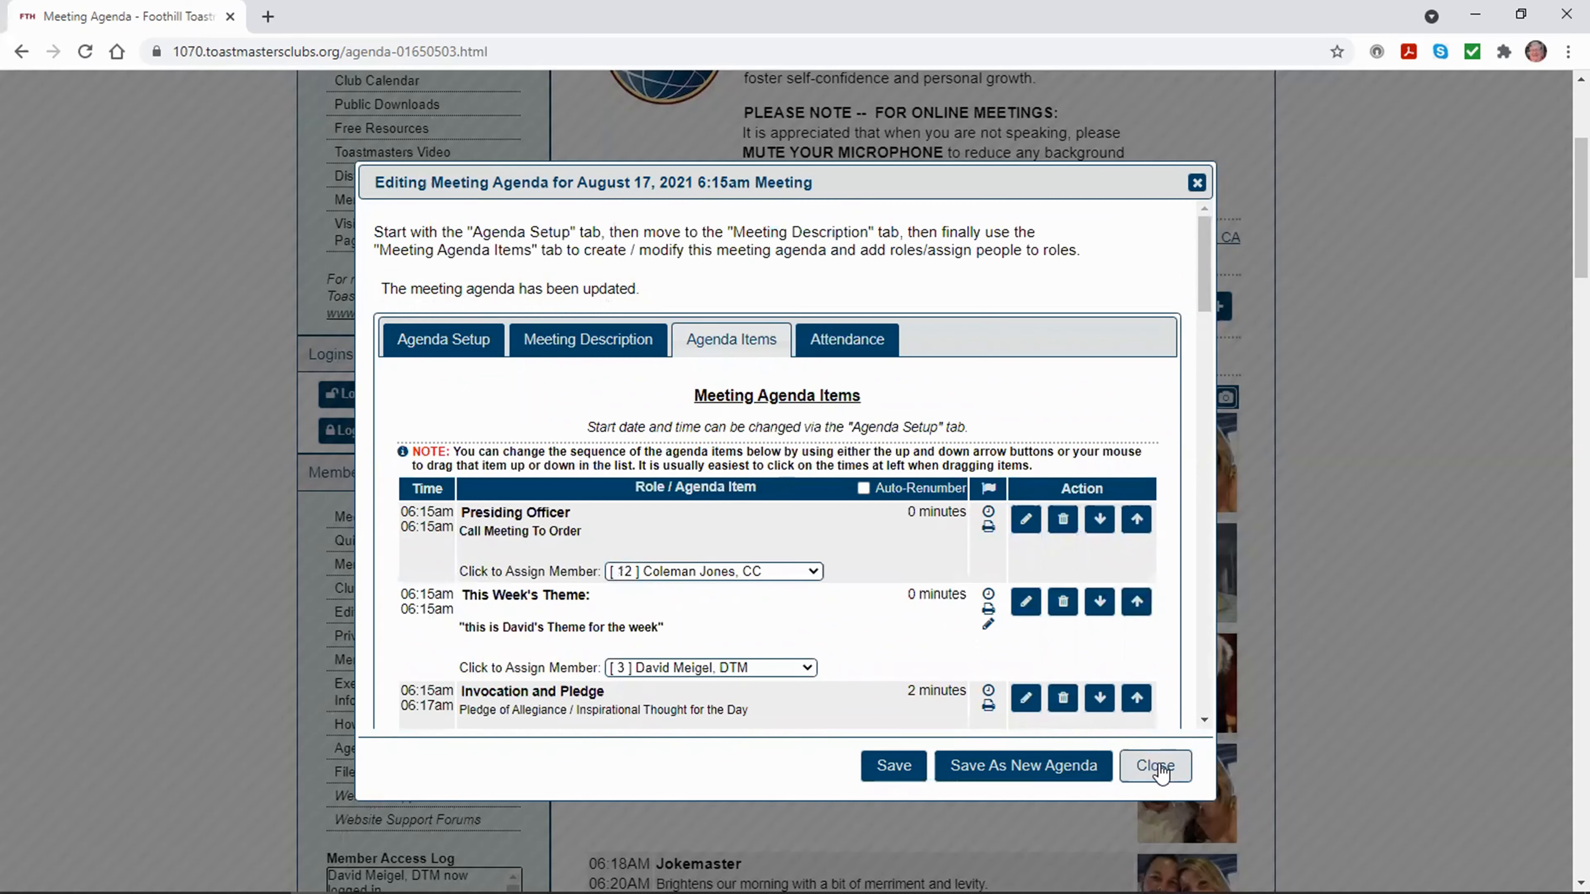
pyautogui.click(1154, 765)
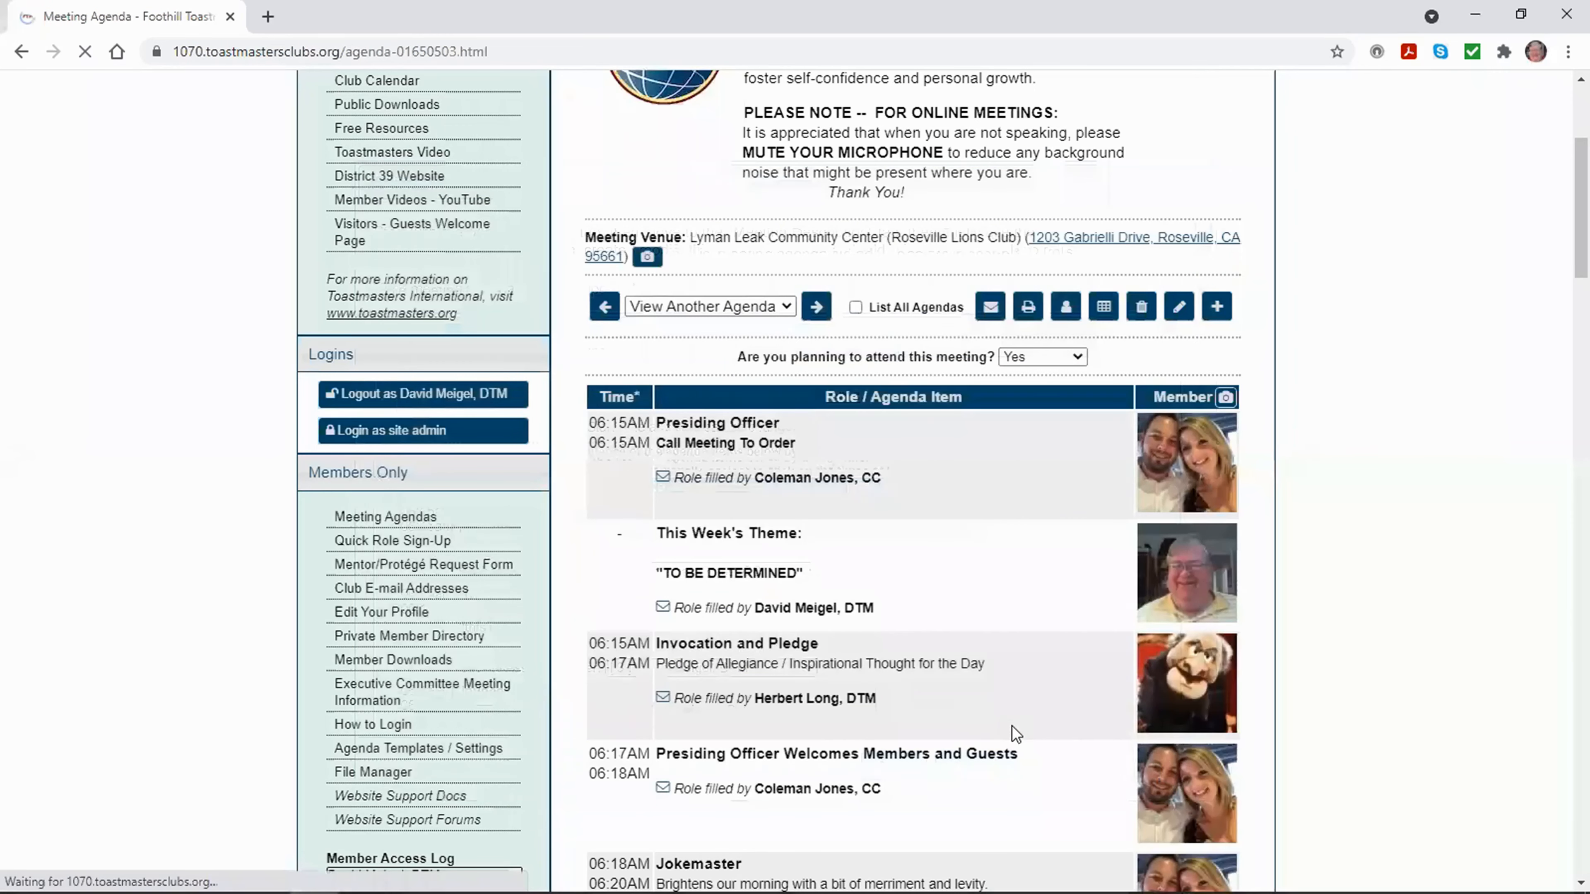
# - Scroll the reloaded agenda to check the This Week's Theme entry
pyautogui.scroll(3)
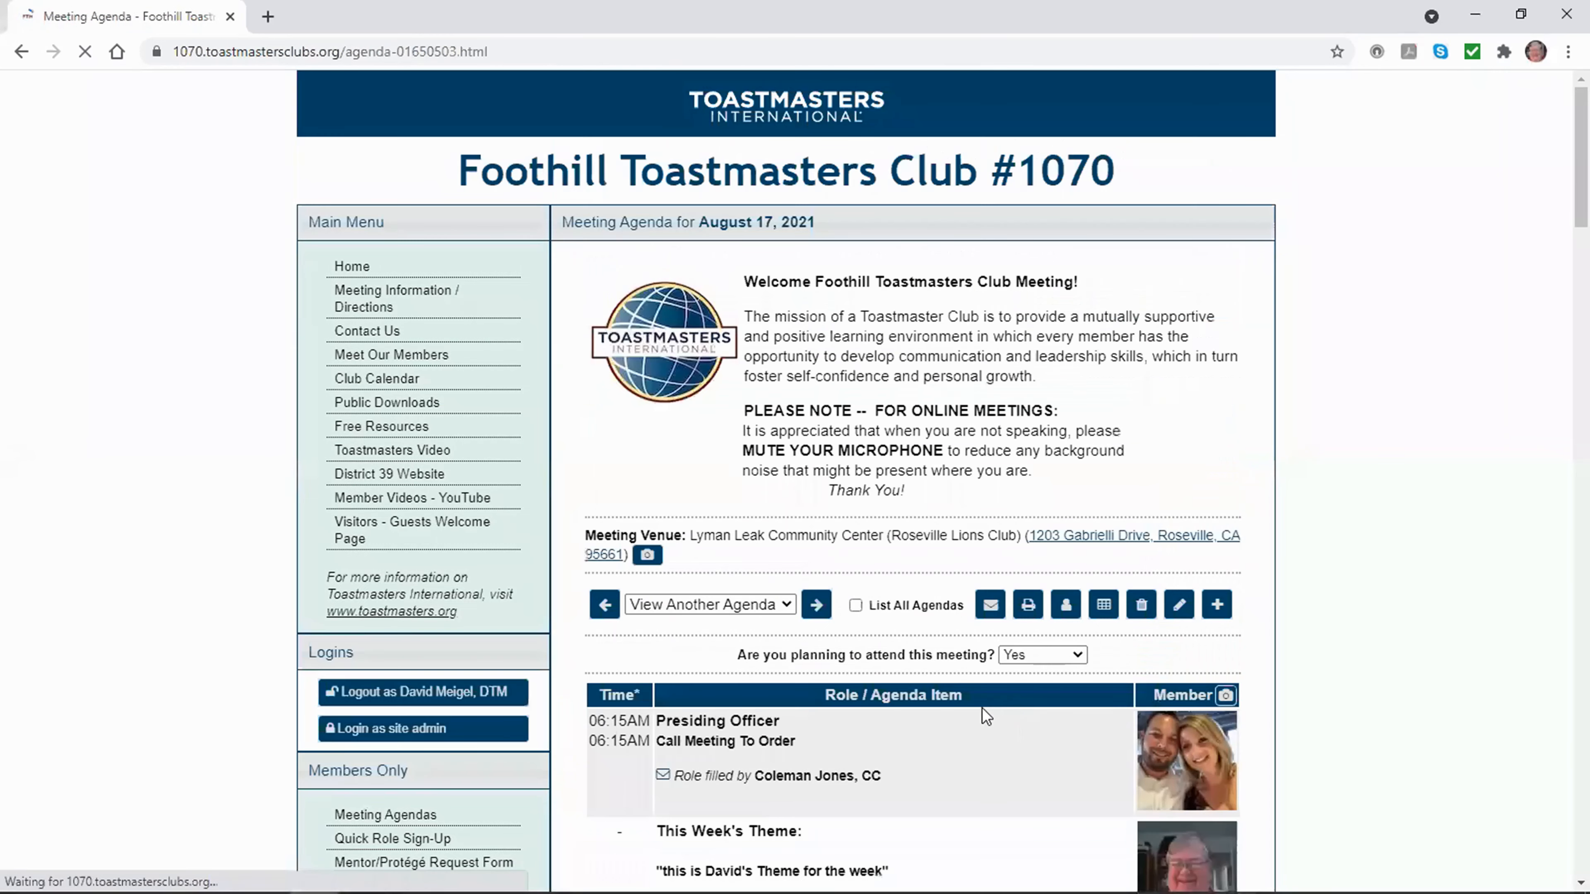
pyautogui.scroll(-3)
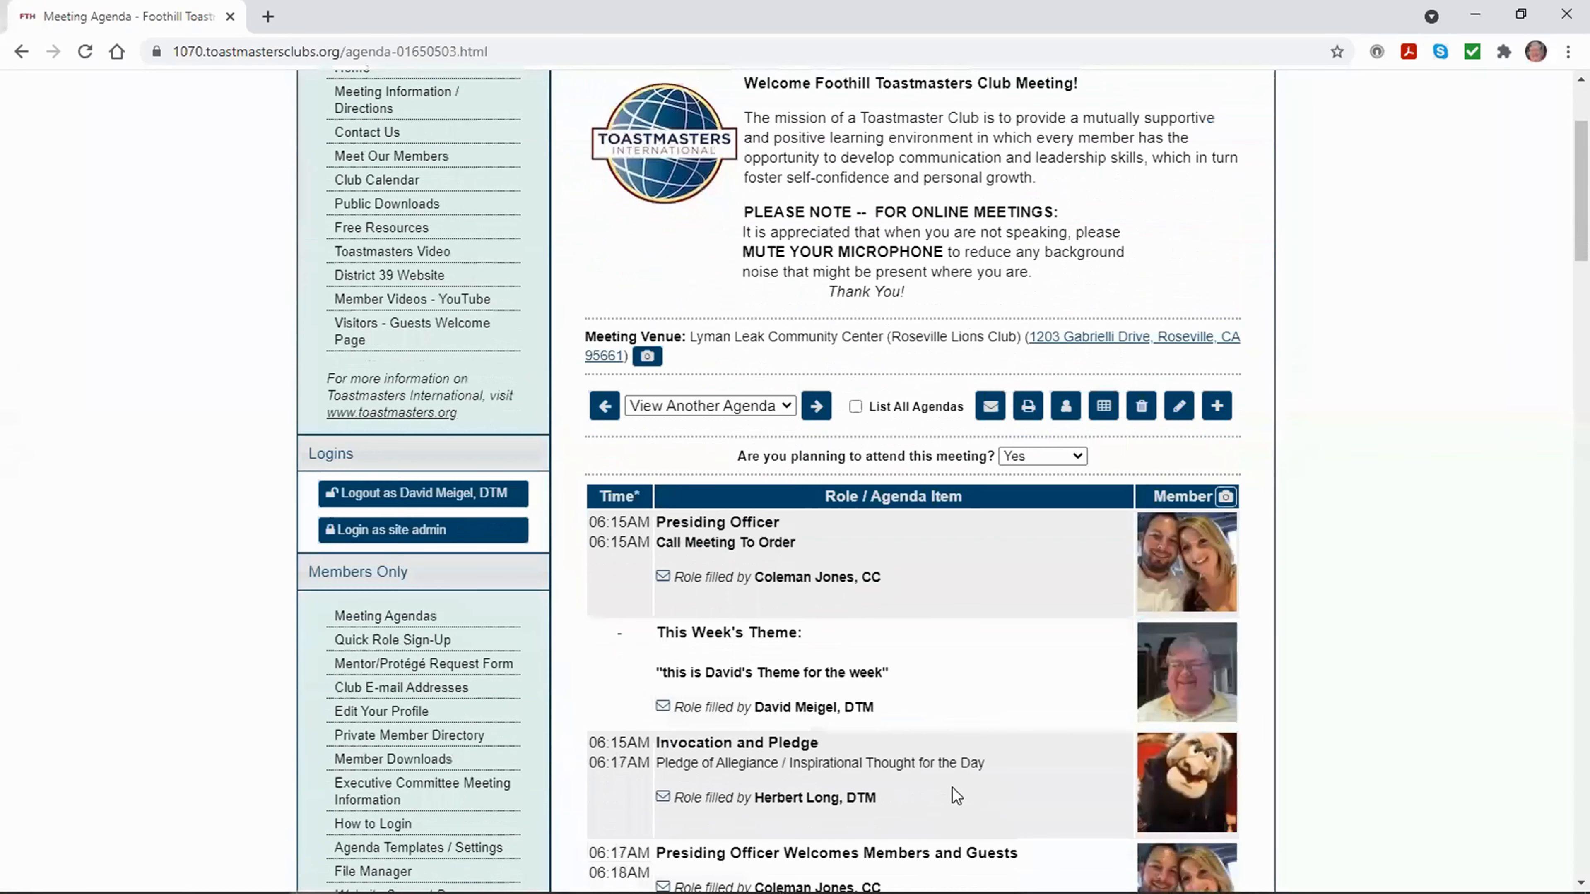
pyautogui.scroll(-3)
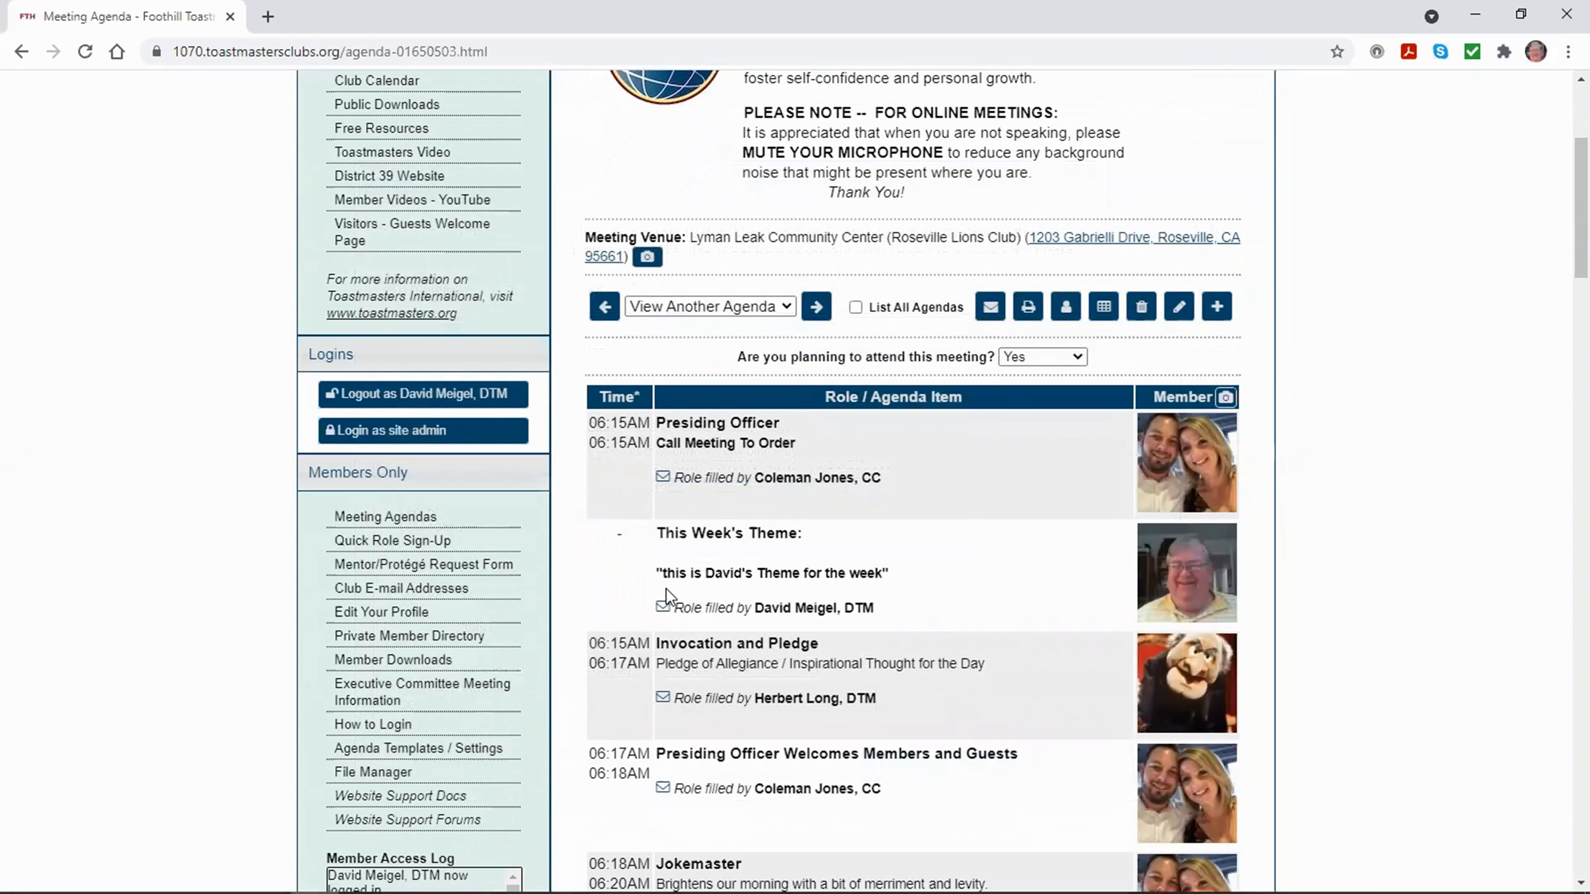
pyautogui.moveTo(818, 597)
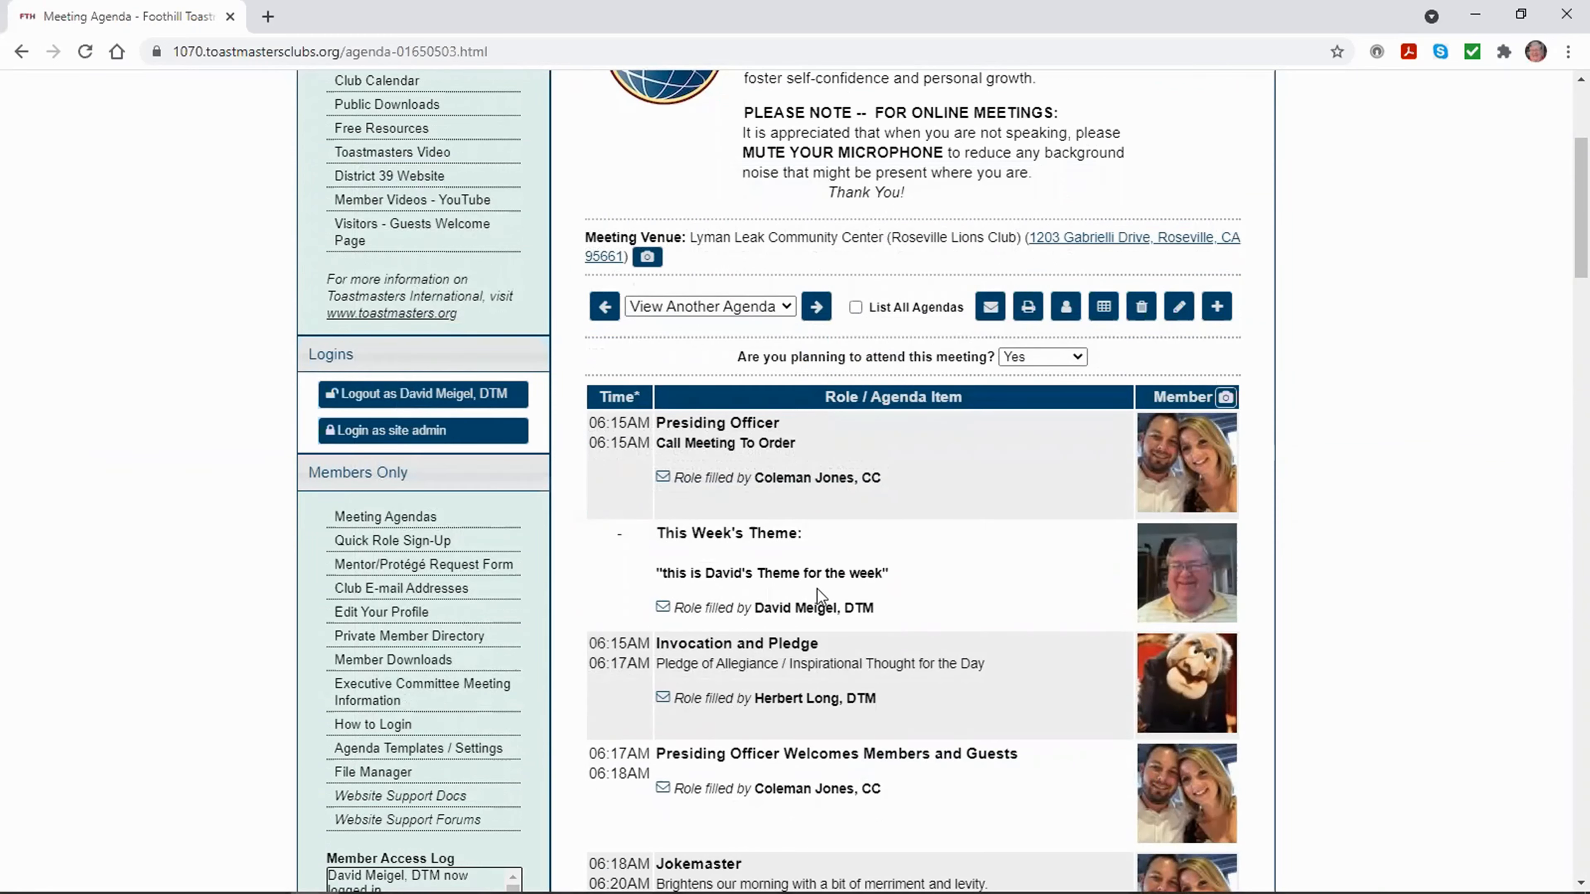
pyautogui.moveTo(875, 597)
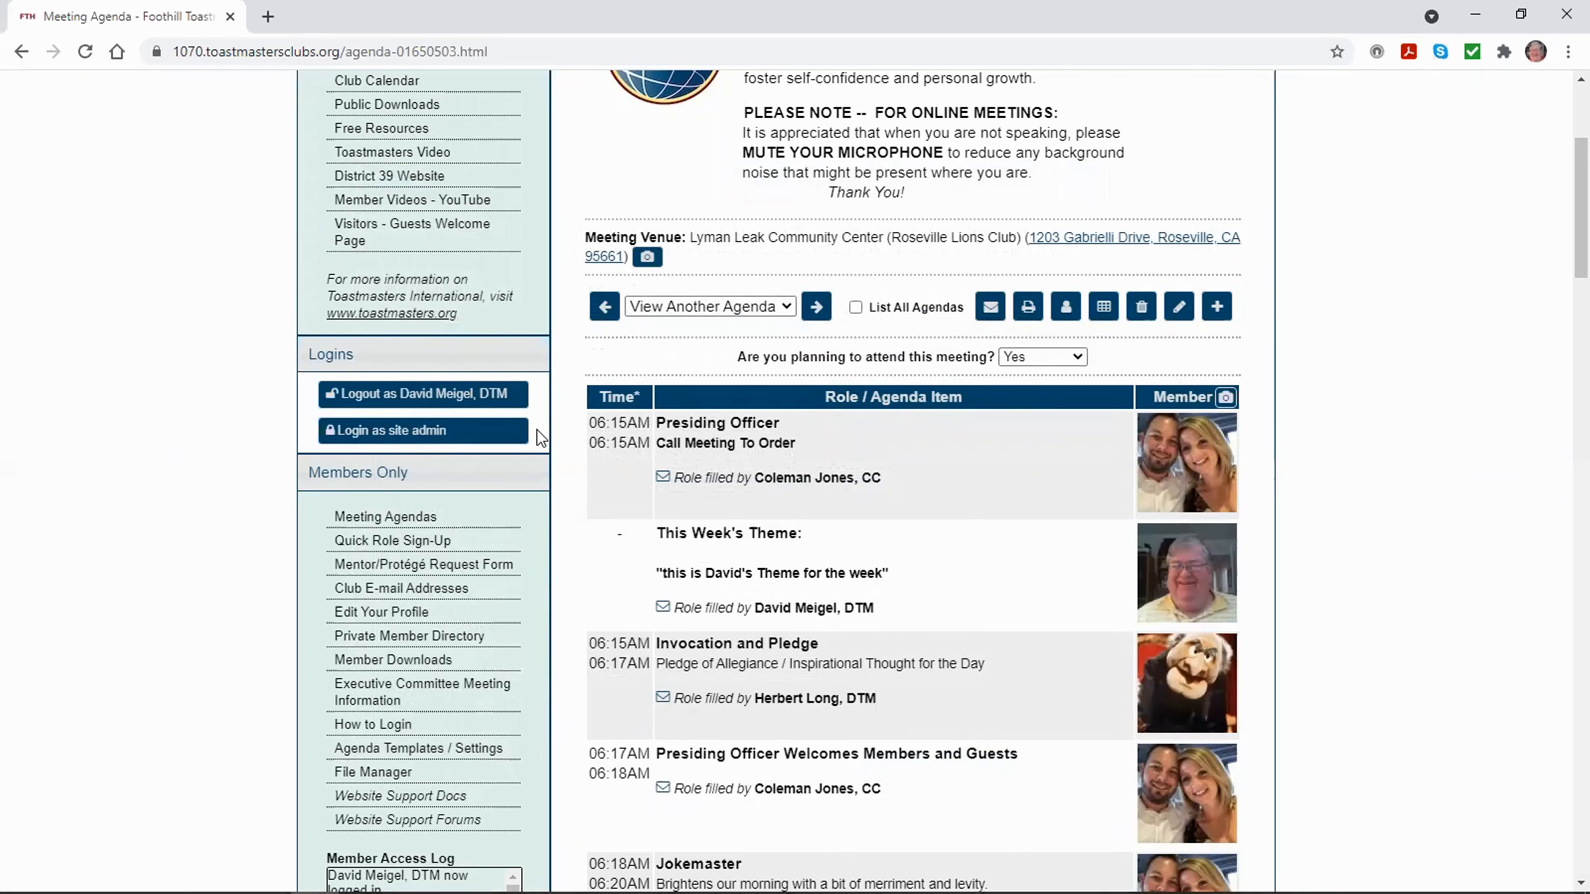
pyautogui.moveTo(460, 554)
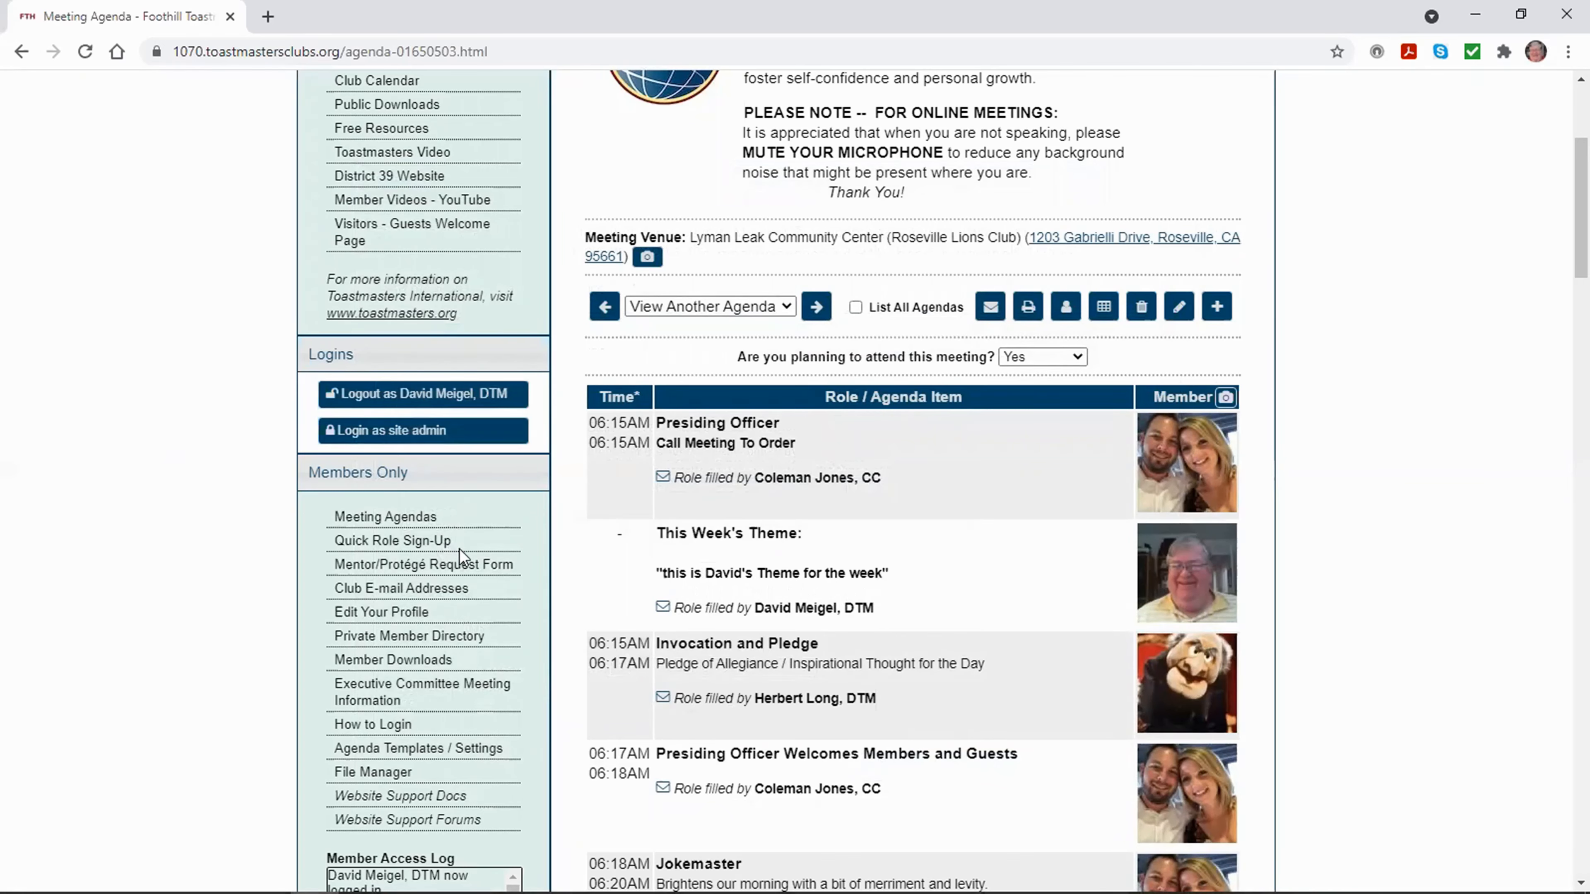
pyautogui.moveTo(420, 394)
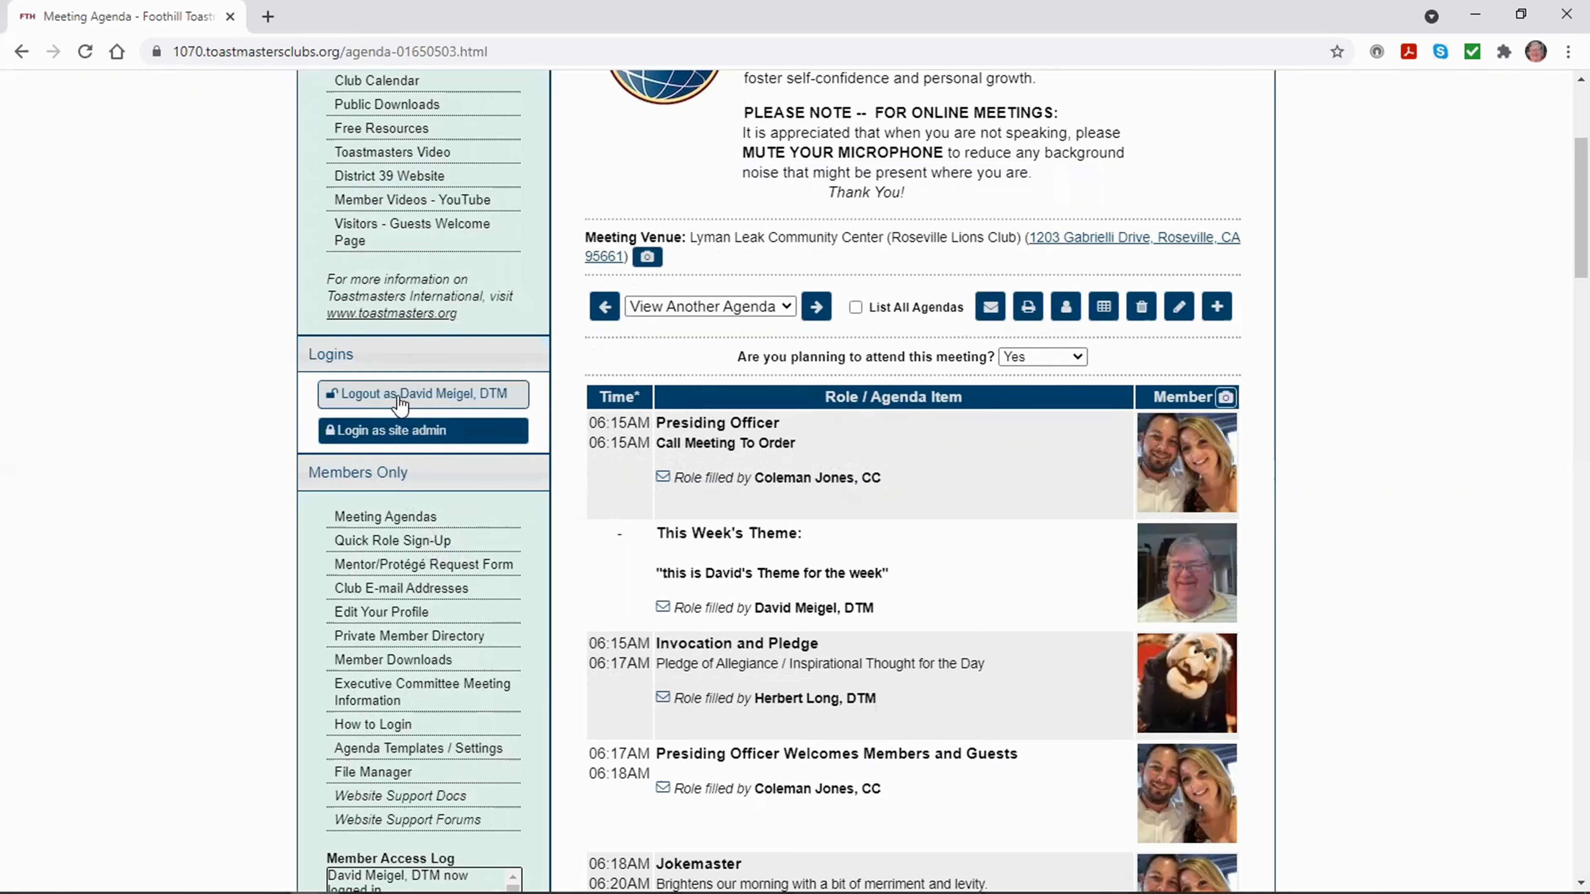
# - Log out of the member account from the Logins panel
pyautogui.click(421, 393)
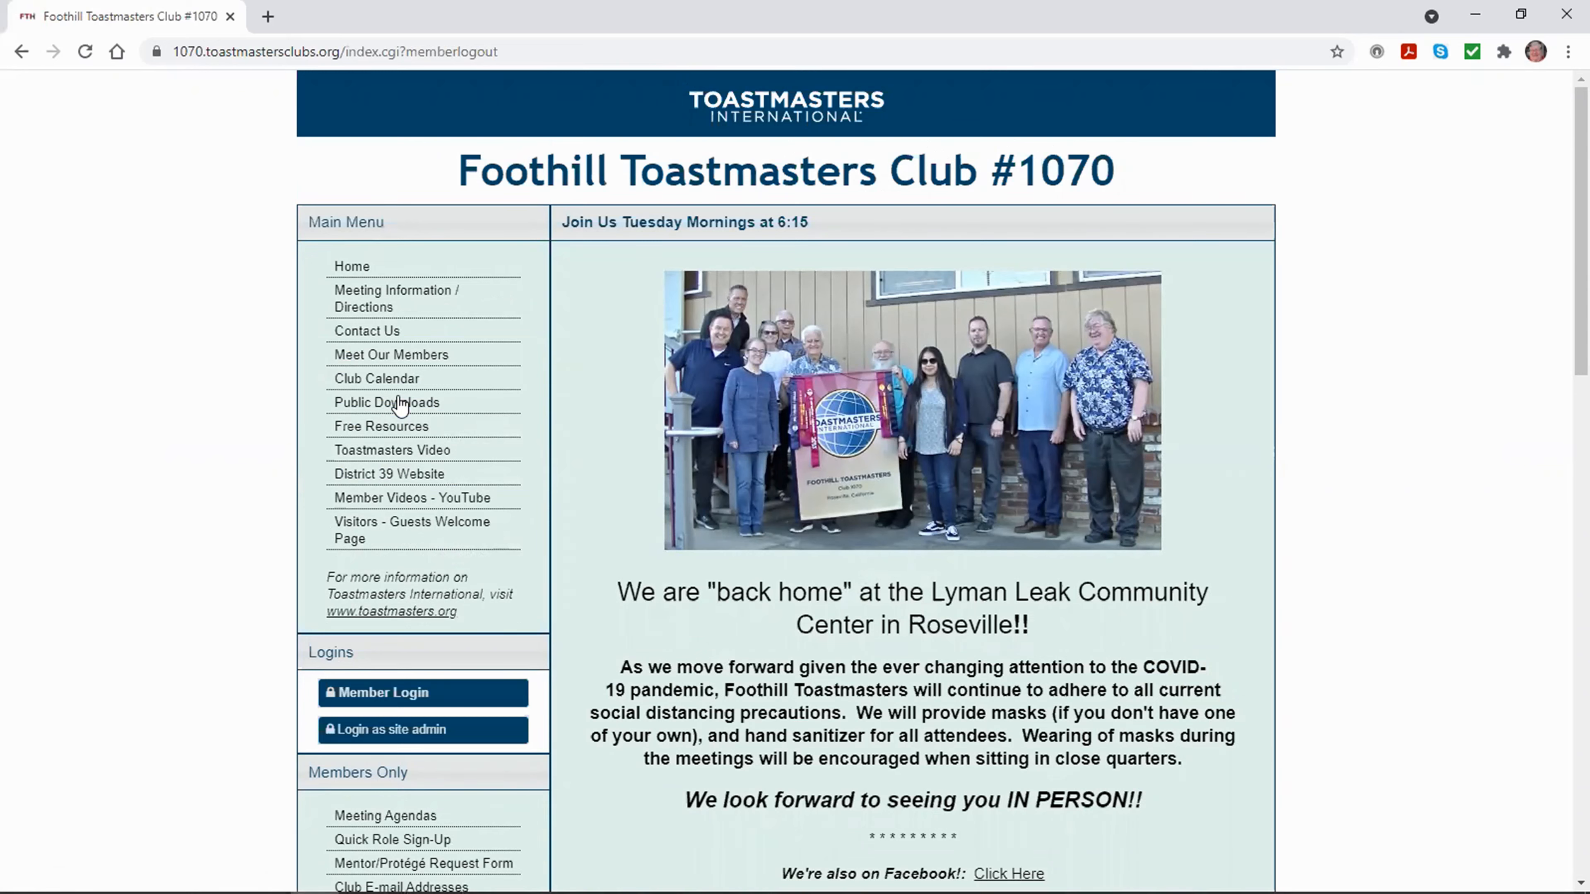
pyautogui.moveTo(609, 353)
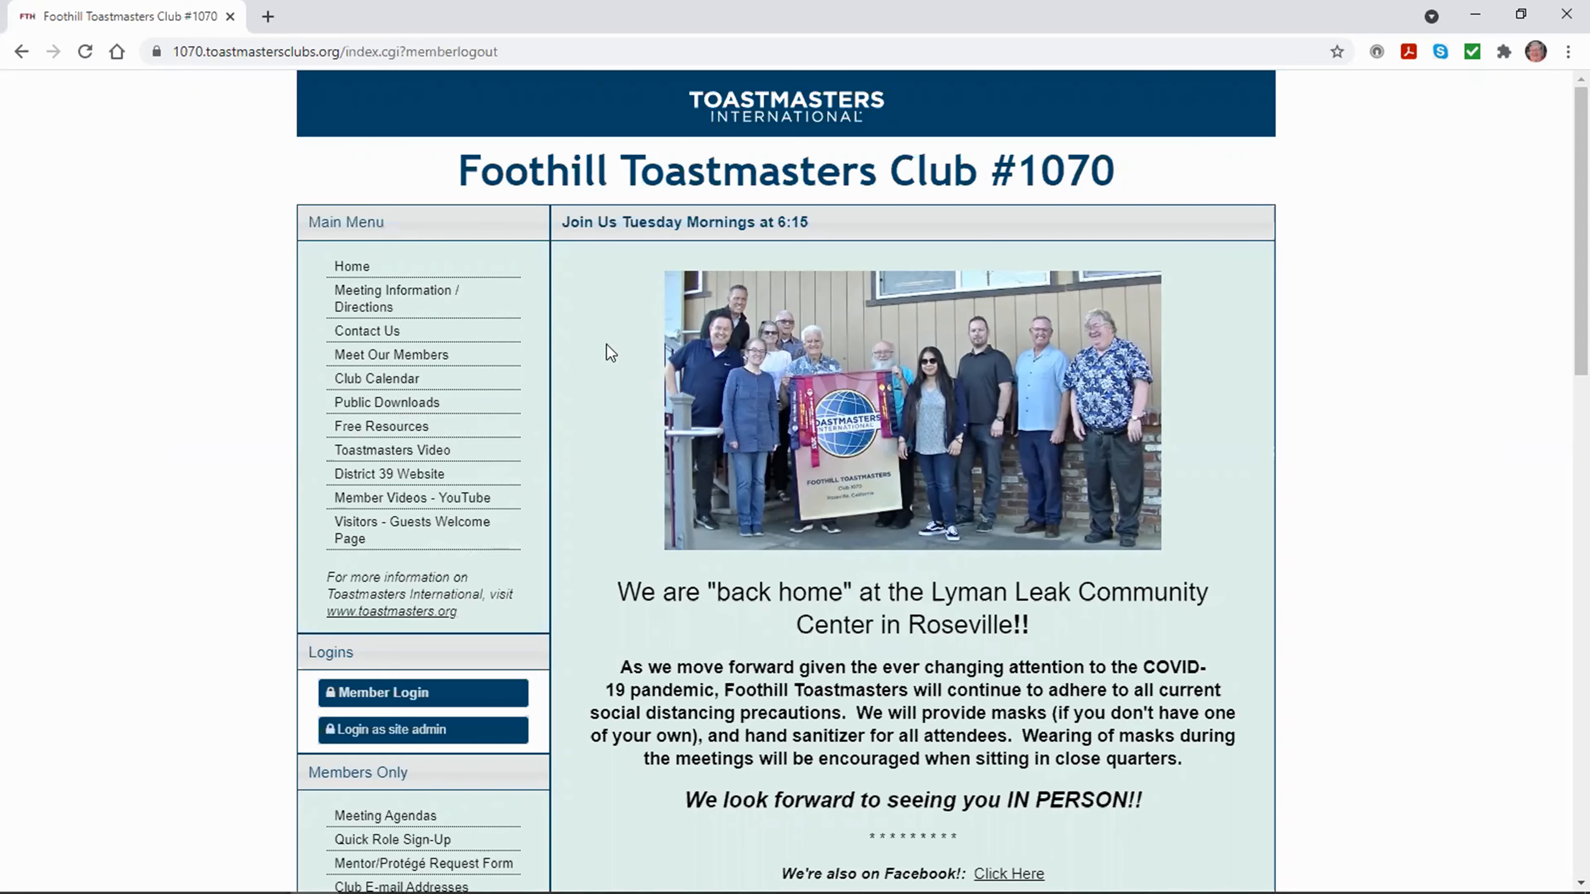